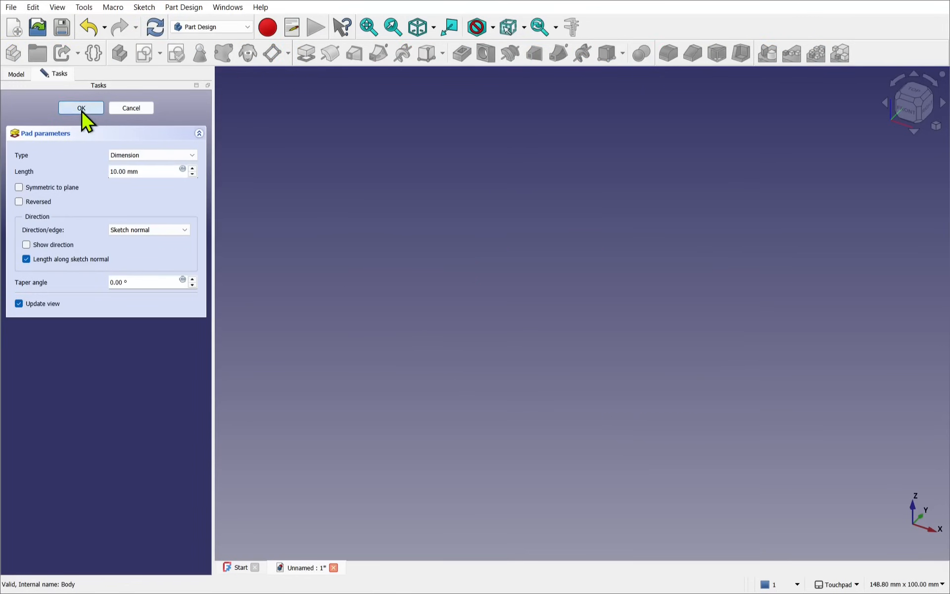
Confirm the Pad parameters so the L-shaped sketch can be opened for editing.
{"action": "left_click", "coordinate": [80, 108]}
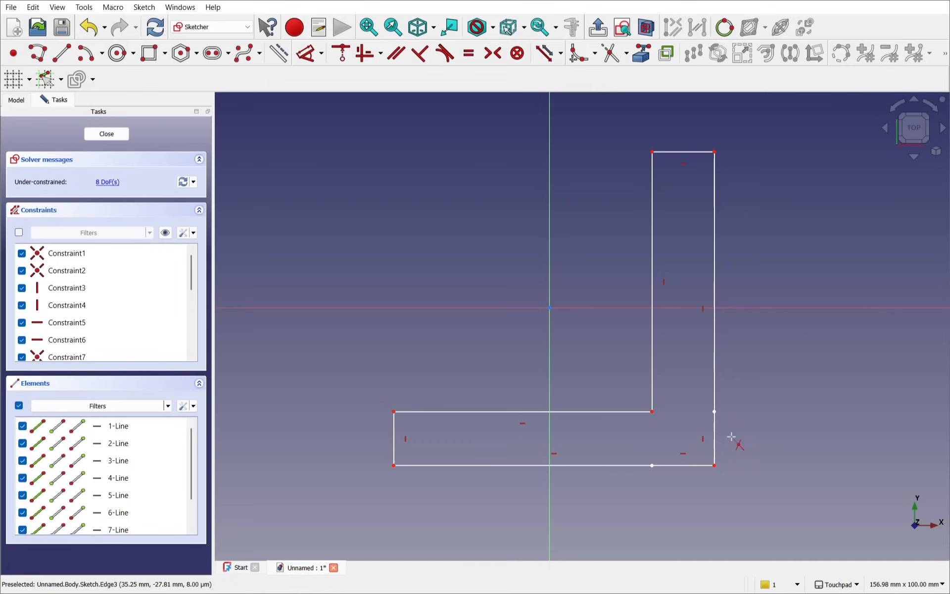
{"action": "mouse_move", "coordinate": [650, 485]}
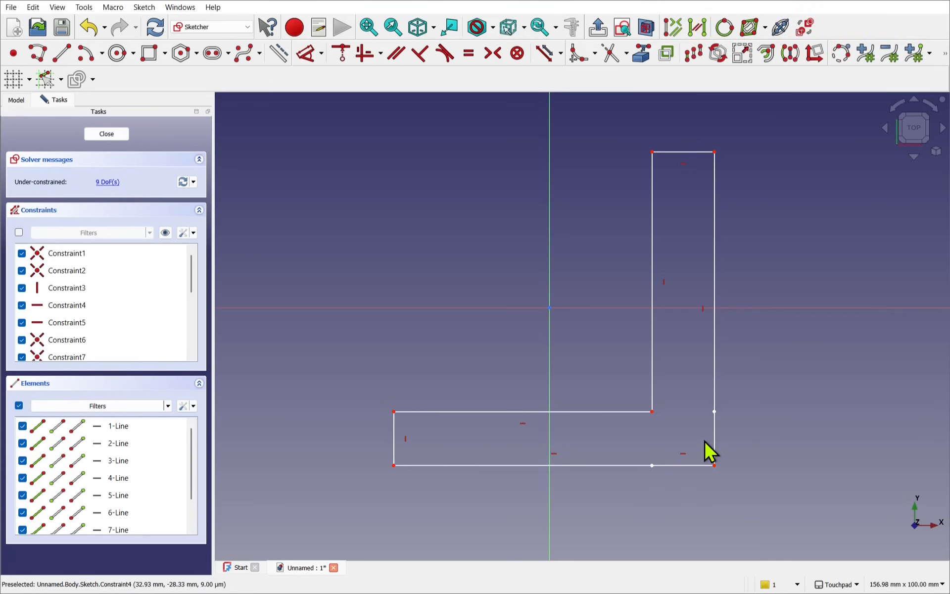
Switch to editing Sketch001 to inspect its edges and corner points.
{"action": "left_click", "coordinate": [713, 465]}
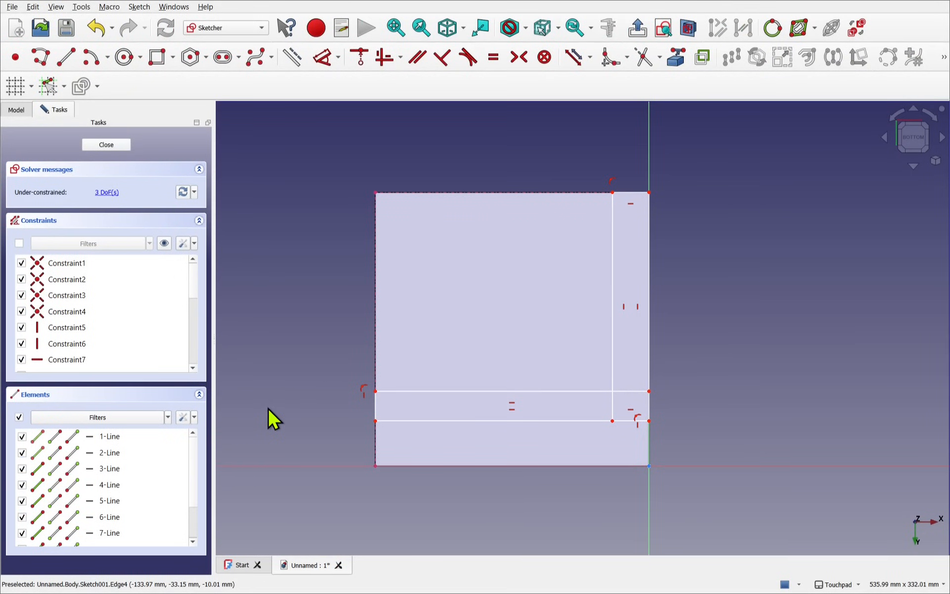
{"action": "mouse_move", "coordinate": [377, 391]}
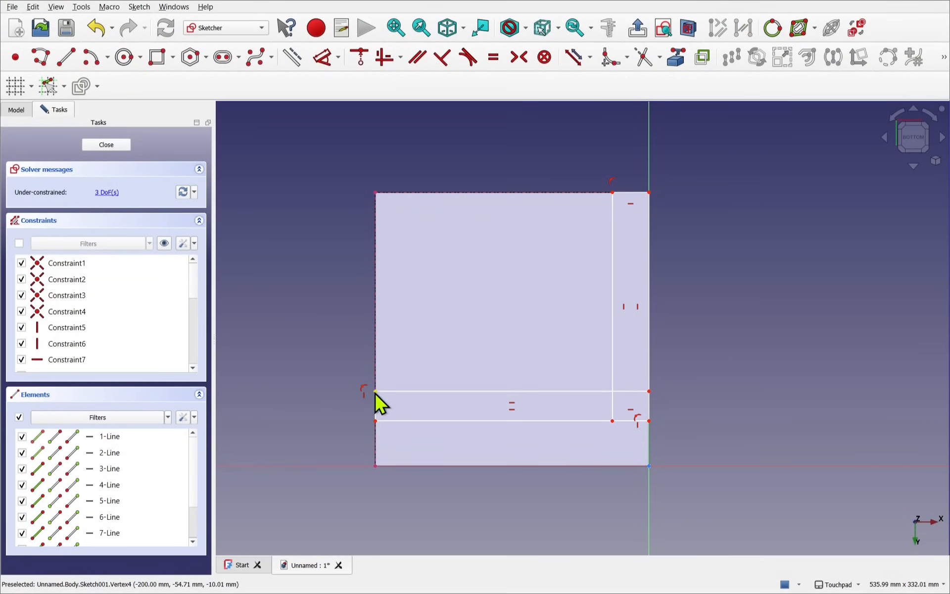
{"action": "mouse_move", "coordinate": [648, 390]}
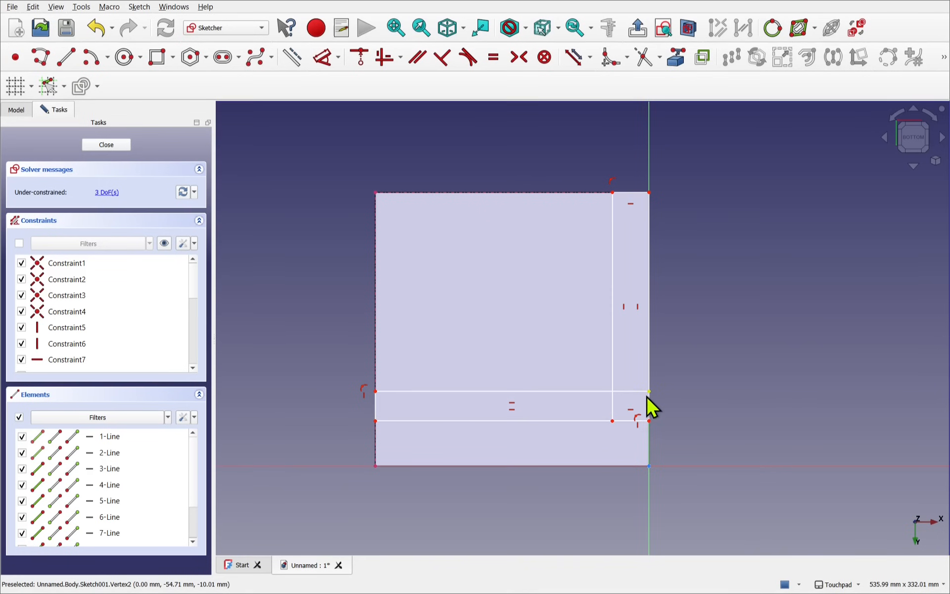
{"action": "mouse_move", "coordinate": [501, 377]}
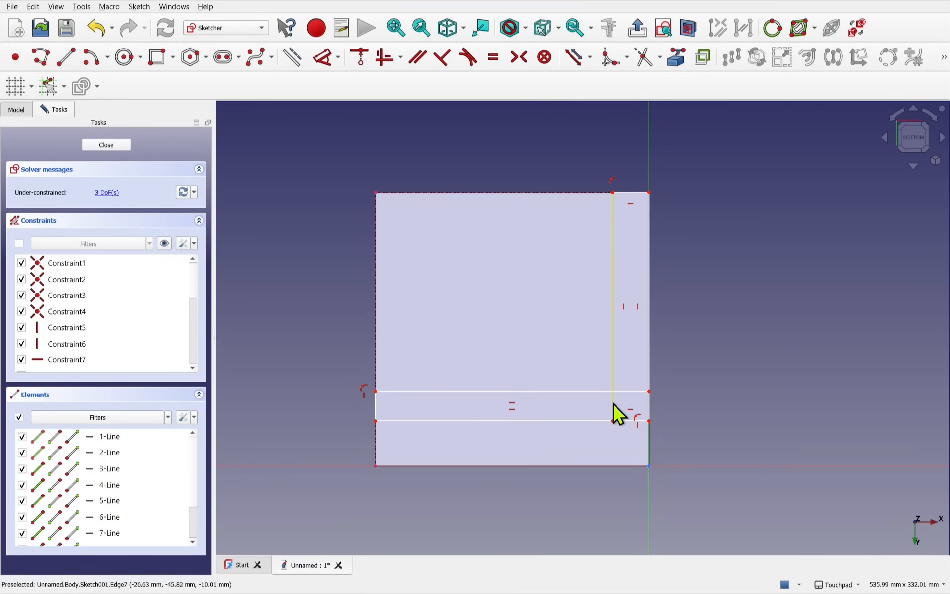
{"action": "mouse_move", "coordinate": [625, 260]}
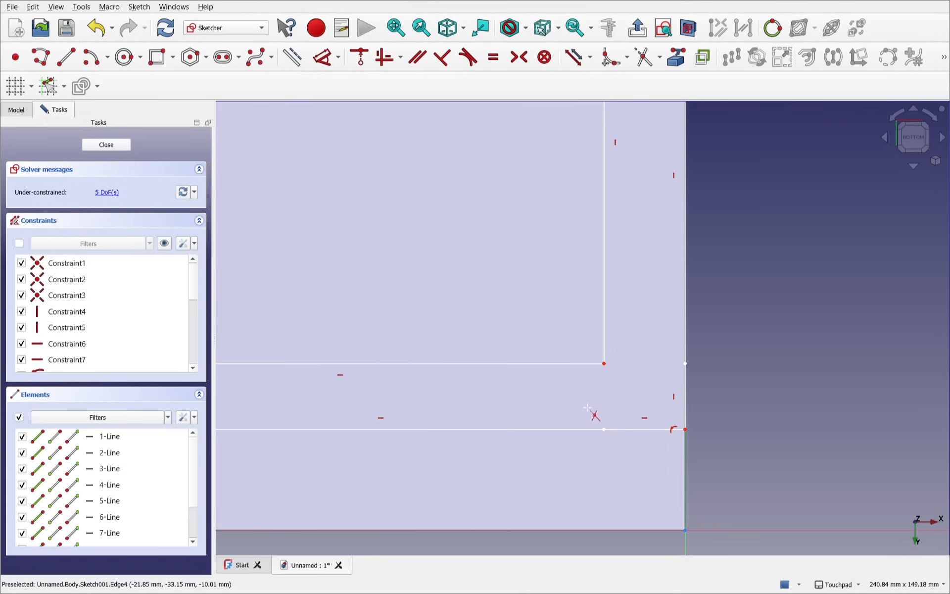
{"action": "mouse_move", "coordinate": [604, 370]}
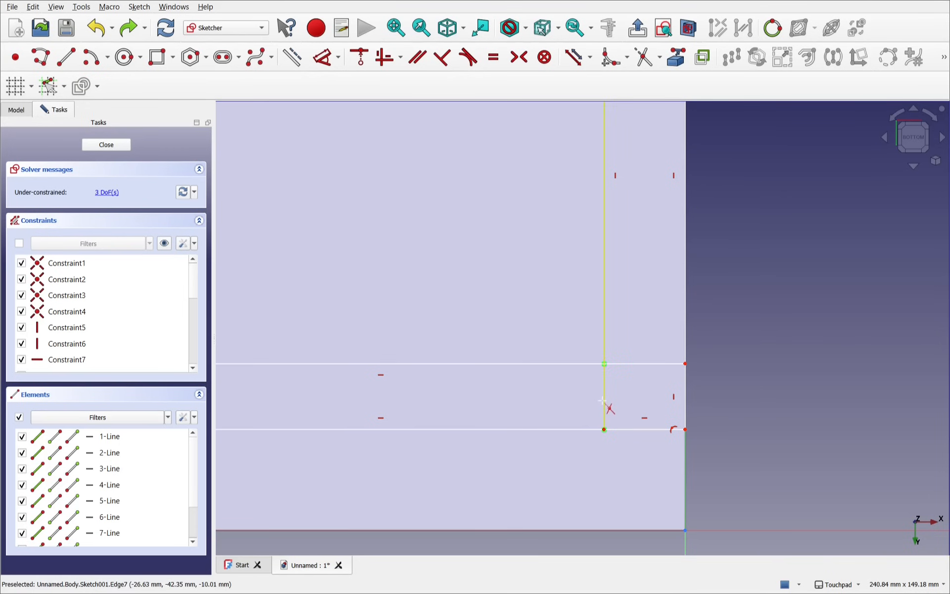
{"action": "mouse_move", "coordinate": [608, 409]}
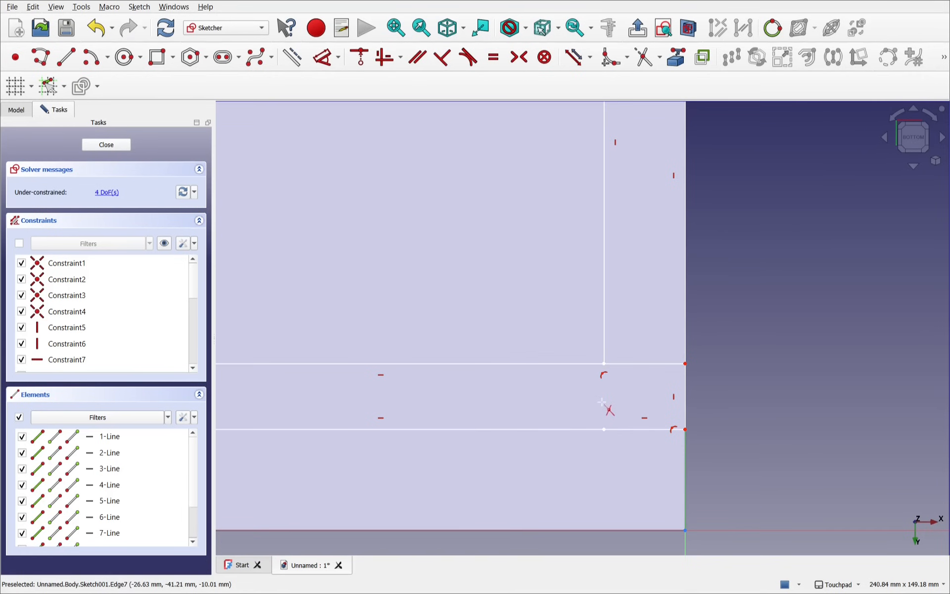
{"action": "mouse_move", "coordinate": [601, 362]}
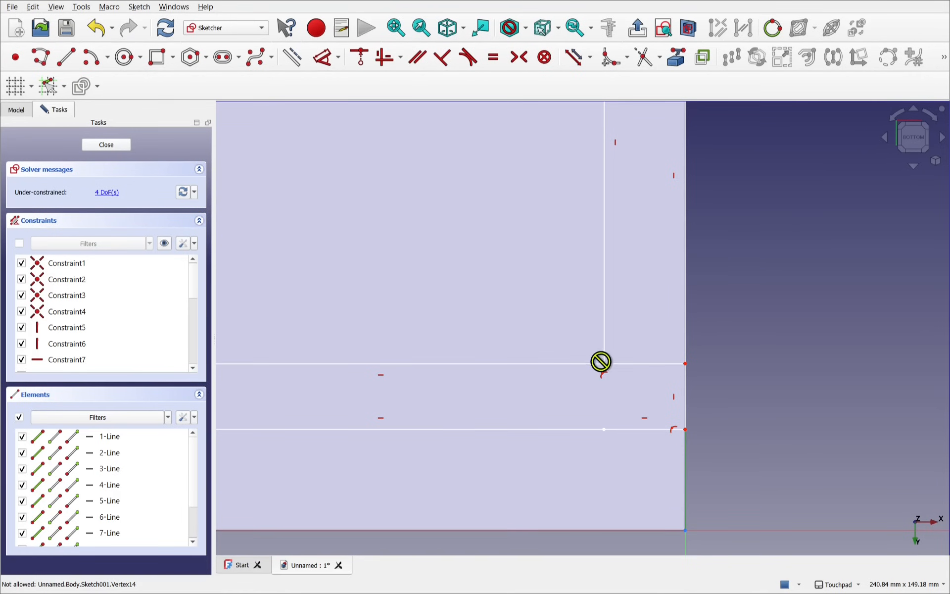
{"action": "mouse_move", "coordinate": [536, 351]}
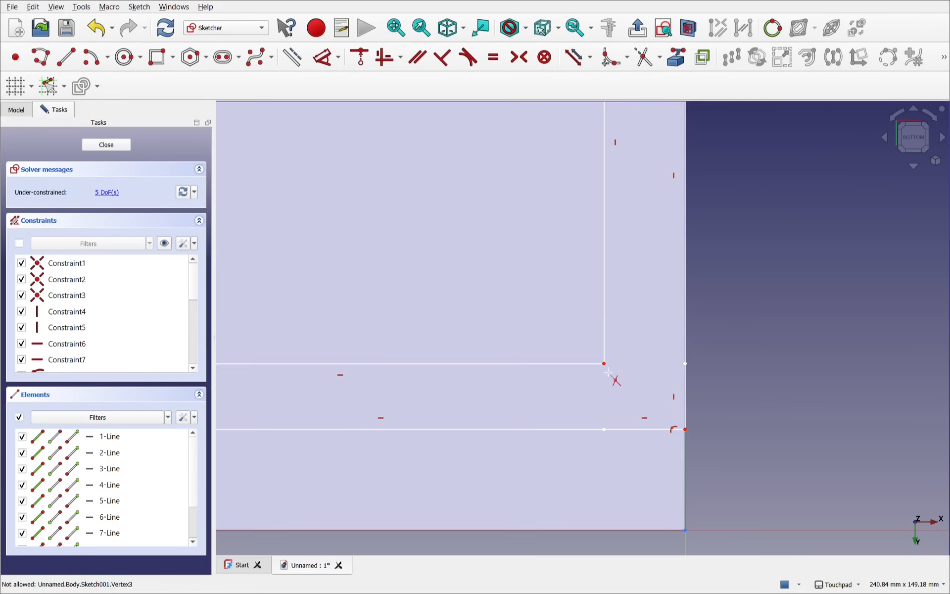
{"action": "mouse_move", "coordinate": [613, 455]}
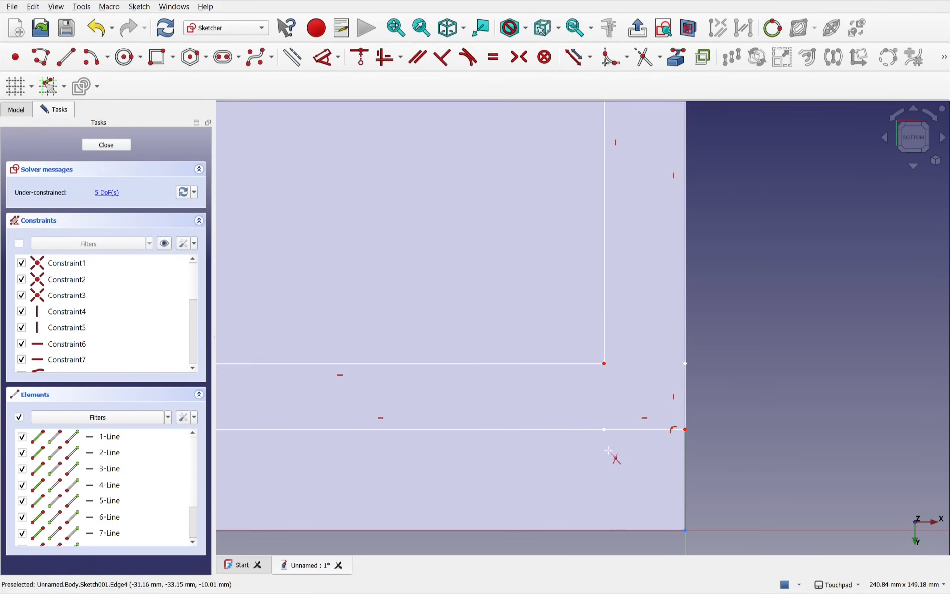
{"action": "mouse_move", "coordinate": [607, 453]}
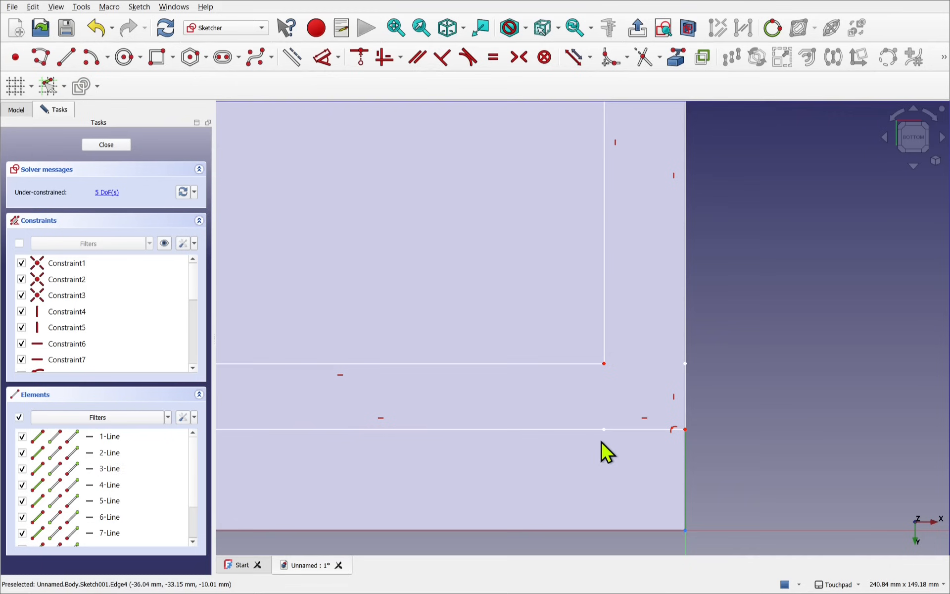
{"action": "mouse_move", "coordinate": [622, 434]}
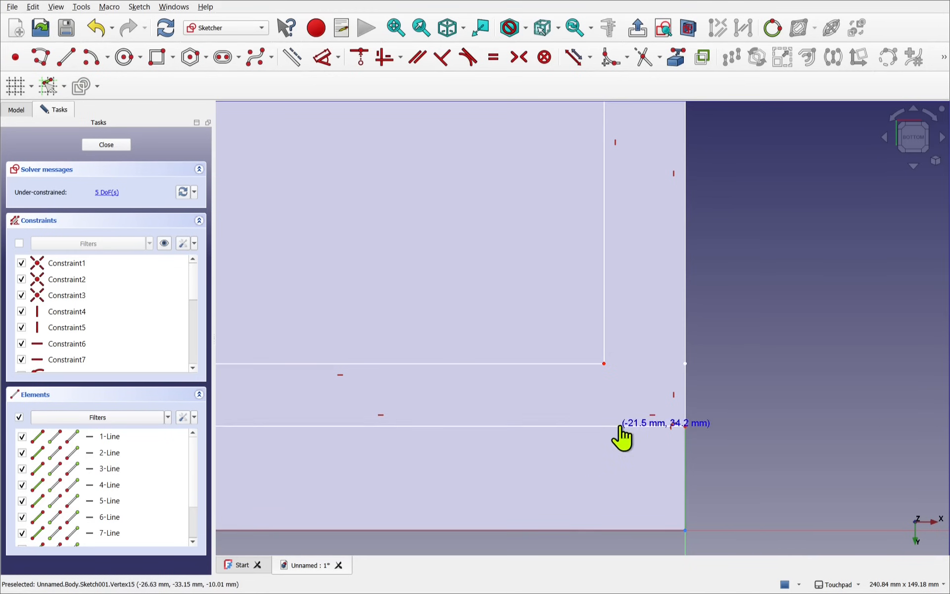
{"action": "mouse_move", "coordinate": [565, 439]}
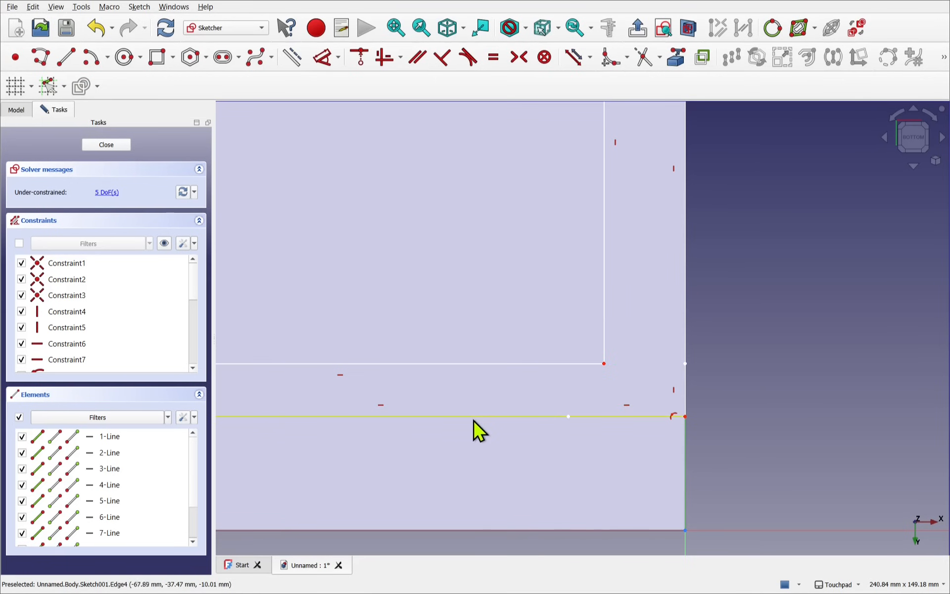
{"action": "mouse_move", "coordinate": [421, 432]}
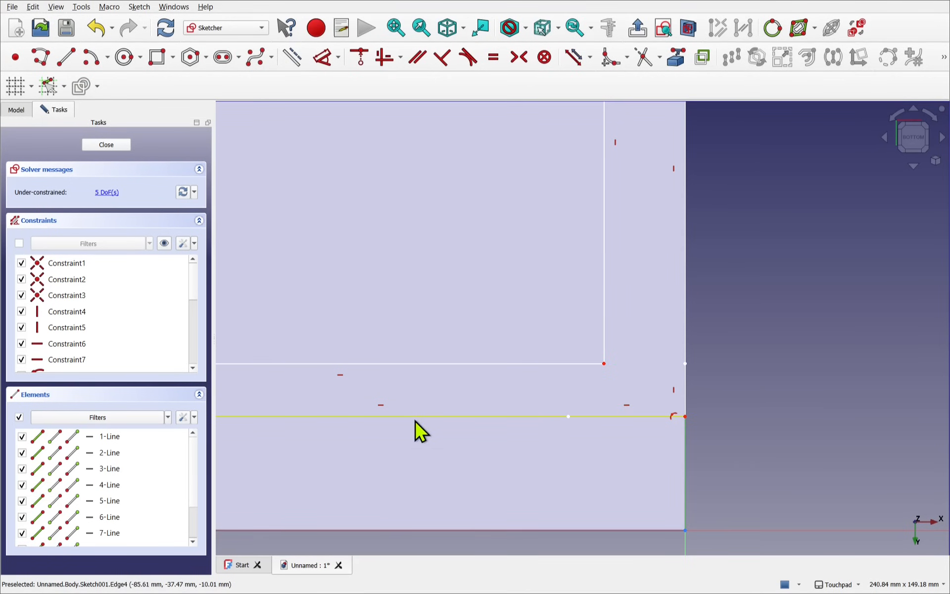
{"action": "mouse_move", "coordinate": [536, 441]}
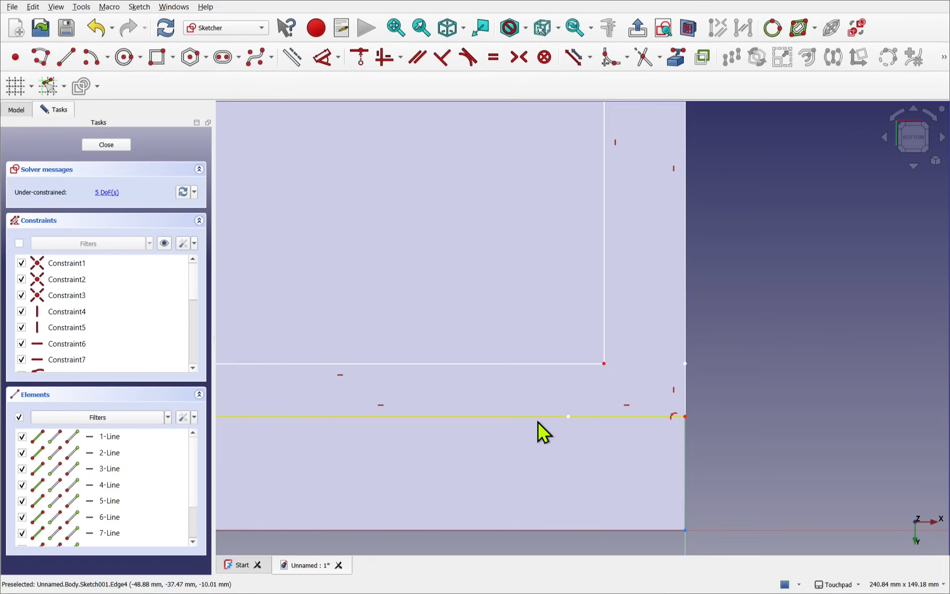
{"action": "mouse_move", "coordinate": [573, 434]}
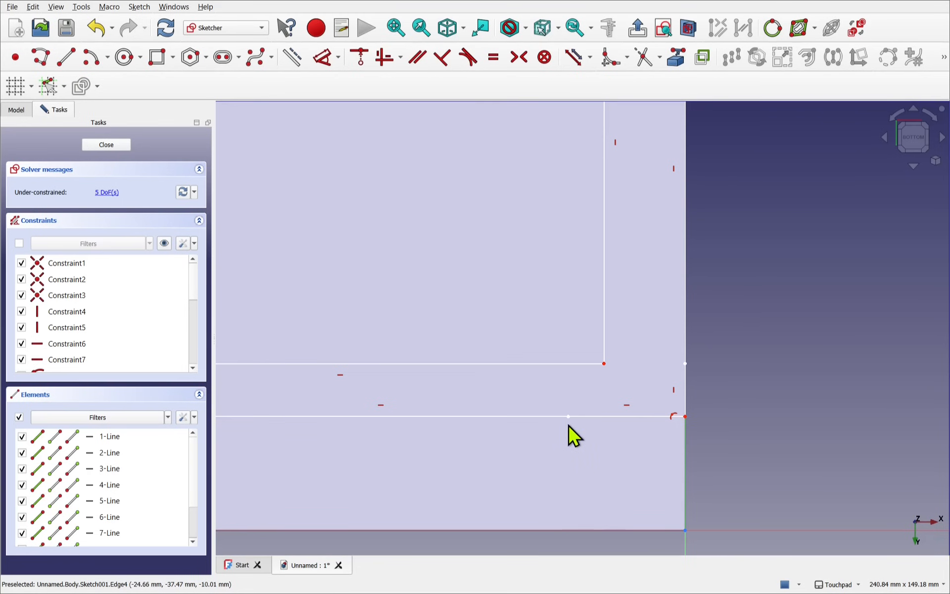
{"action": "mouse_move", "coordinate": [632, 418]}
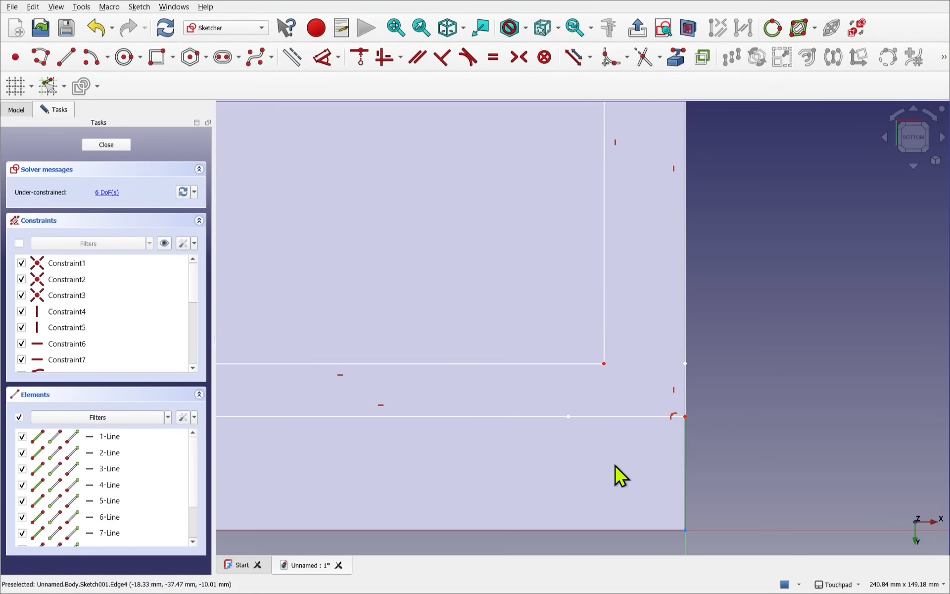
{"action": "mouse_move", "coordinate": [568, 417]}
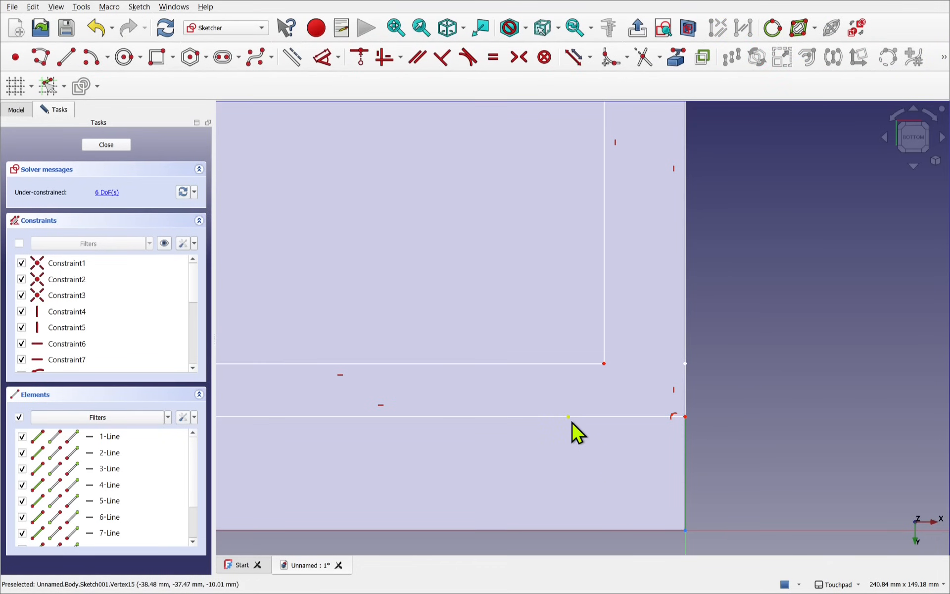
{"action": "mouse_move", "coordinate": [586, 469]}
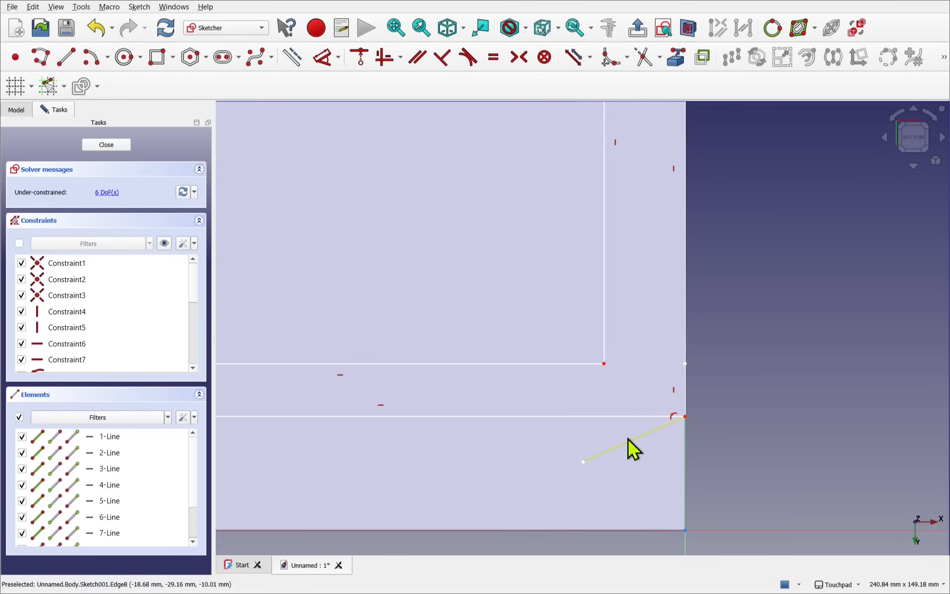
{"action": "mouse_move", "coordinate": [612, 457]}
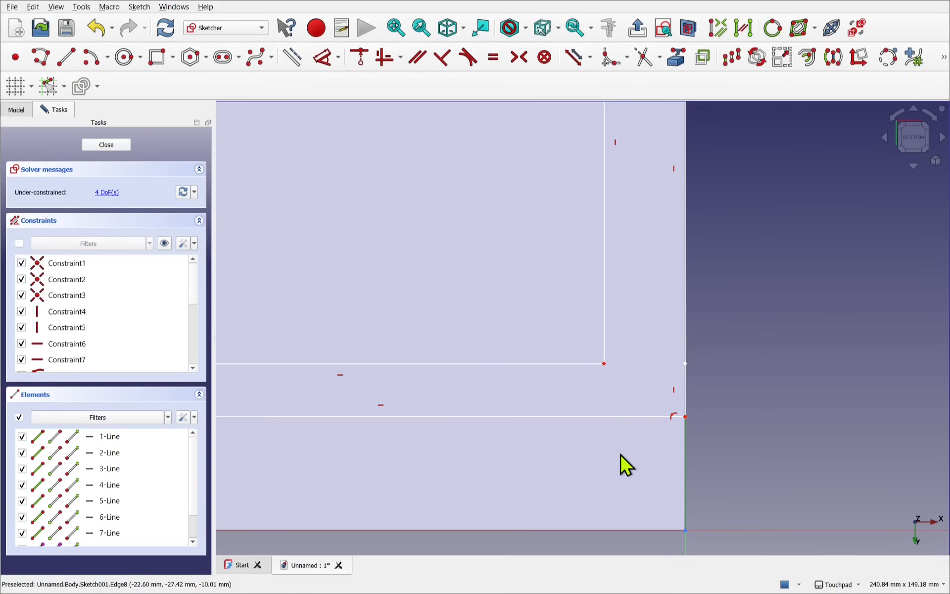
{"action": "mouse_move", "coordinate": [696, 390]}
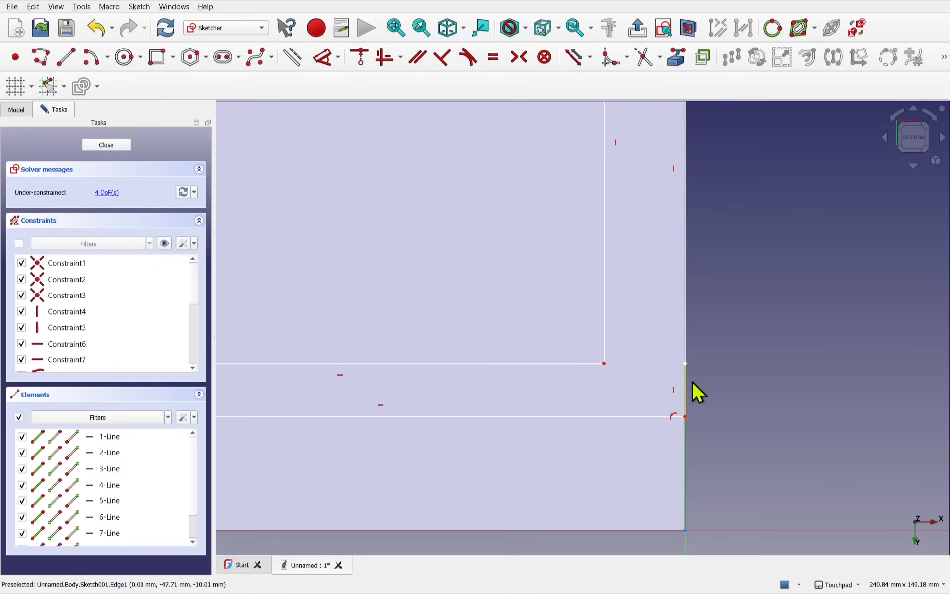
{"action": "mouse_move", "coordinate": [684, 363]}
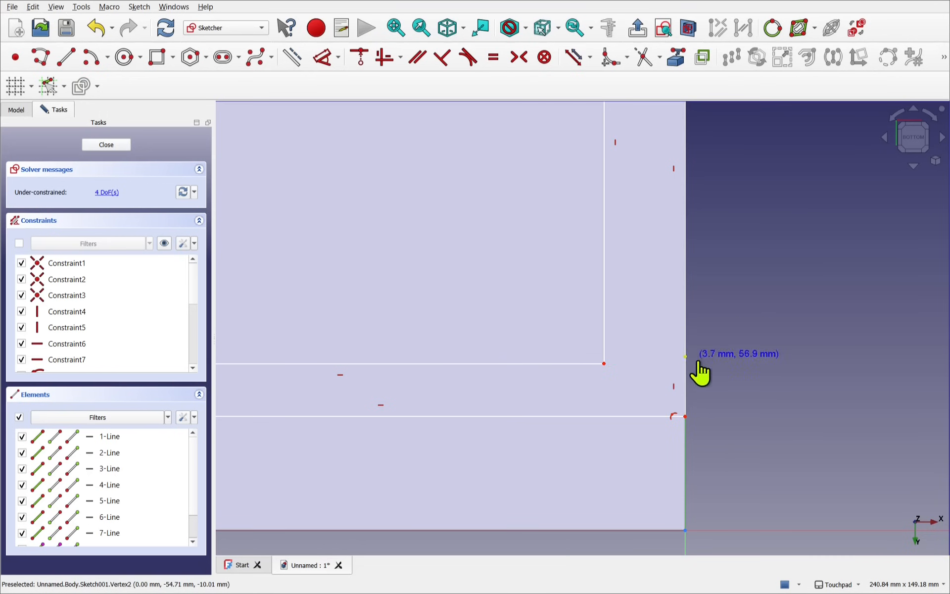
{"action": "mouse_move", "coordinate": [685, 236]}
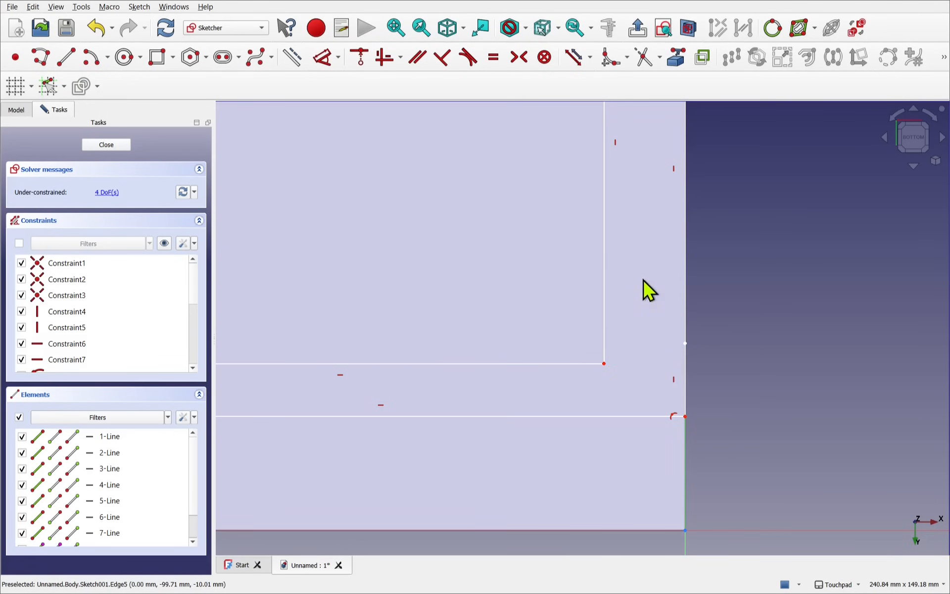
{"action": "mouse_move", "coordinate": [684, 288]}
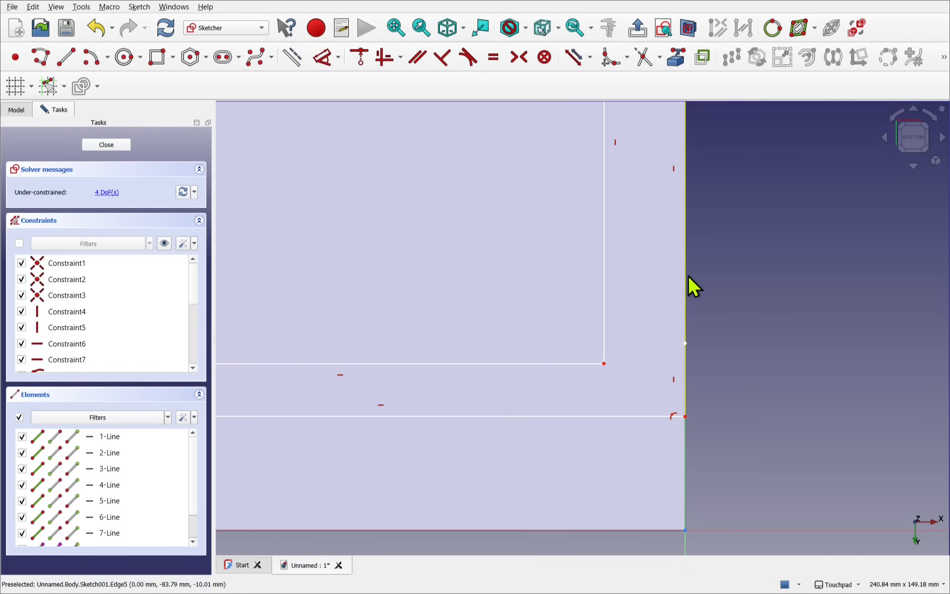
{"action": "mouse_move", "coordinate": [684, 294]}
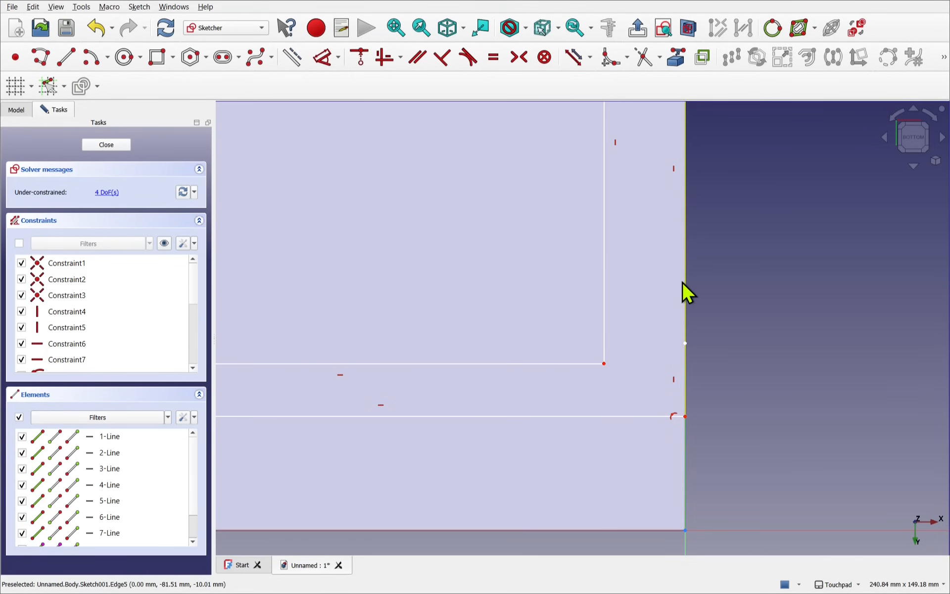
{"action": "mouse_move", "coordinate": [685, 294]}
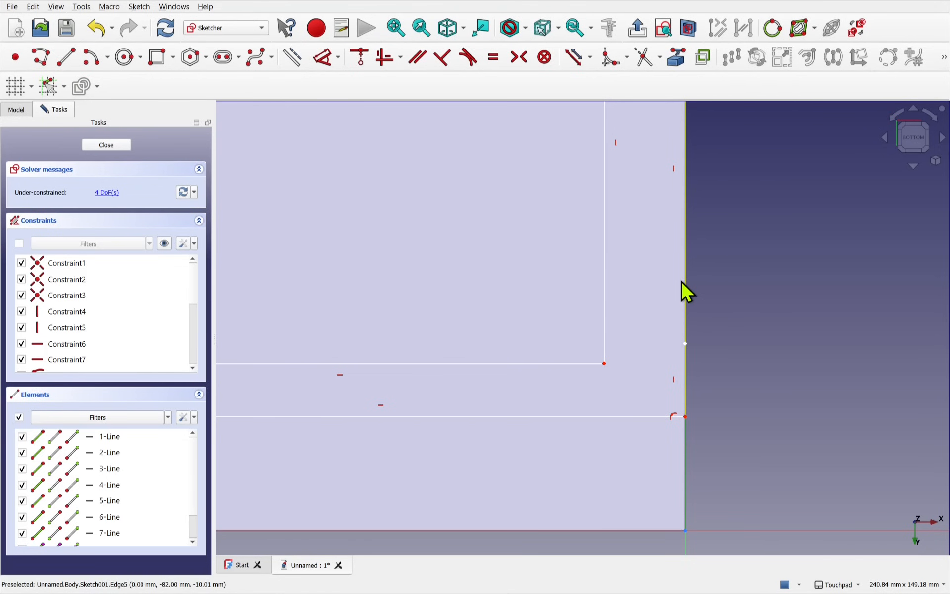
Attempt a Pad of Sketch001, cancel after the 'Wire is not closed' error, and reopen Sketch001.
{"action": "left_click", "coordinate": [105, 145]}
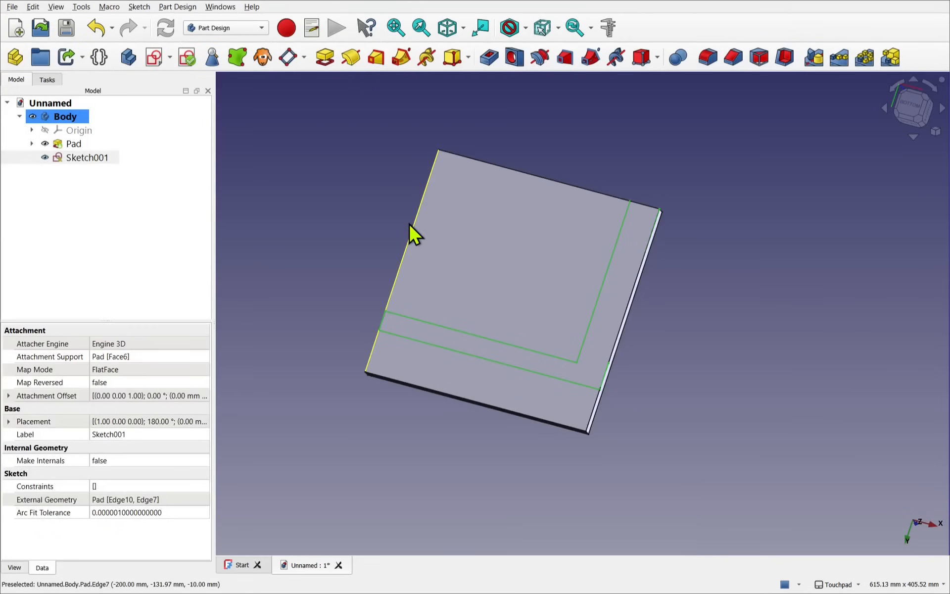
{"action": "left_click", "coordinate": [87, 157]}
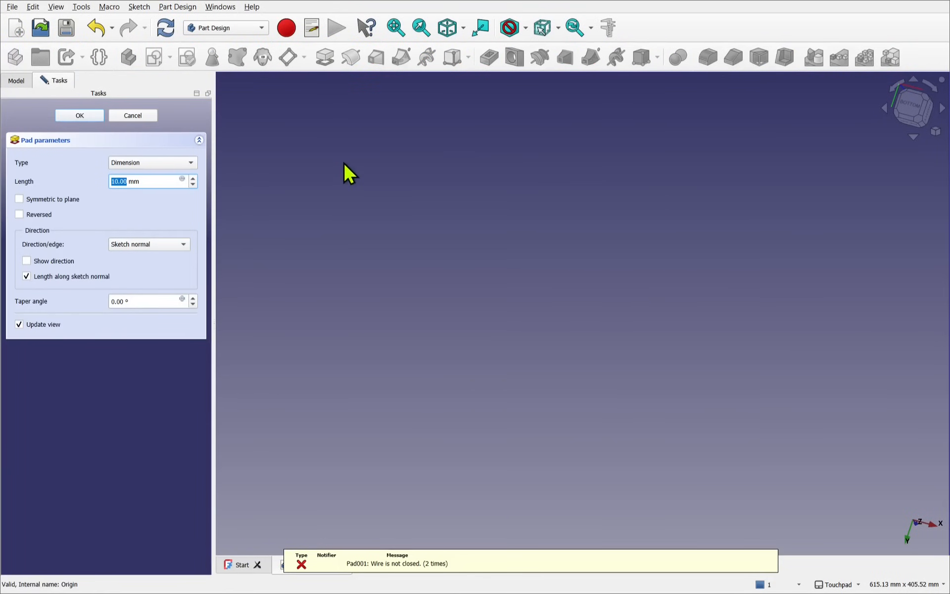
{"action": "mouse_move", "coordinate": [226, 197]}
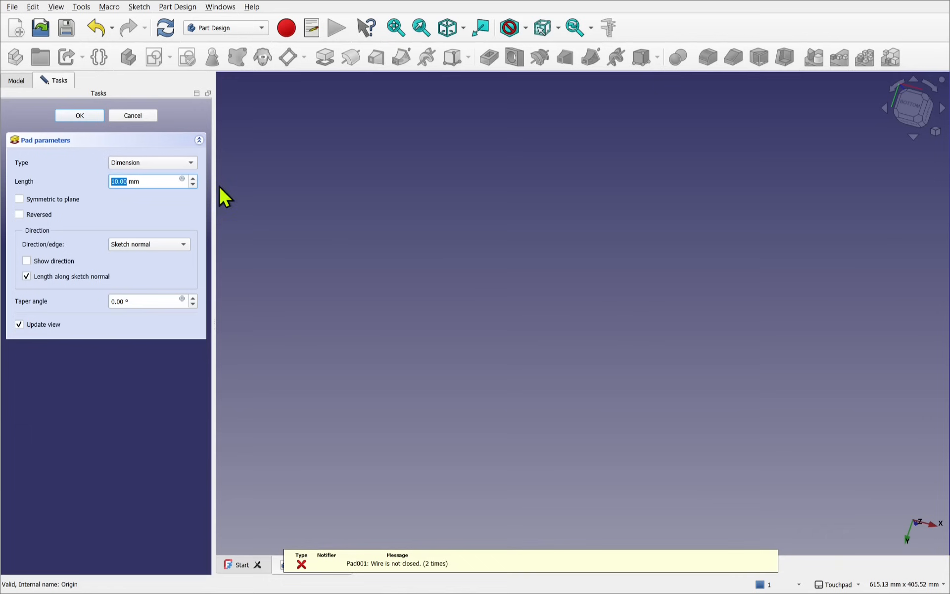
{"action": "left_click", "coordinate": [80, 115]}
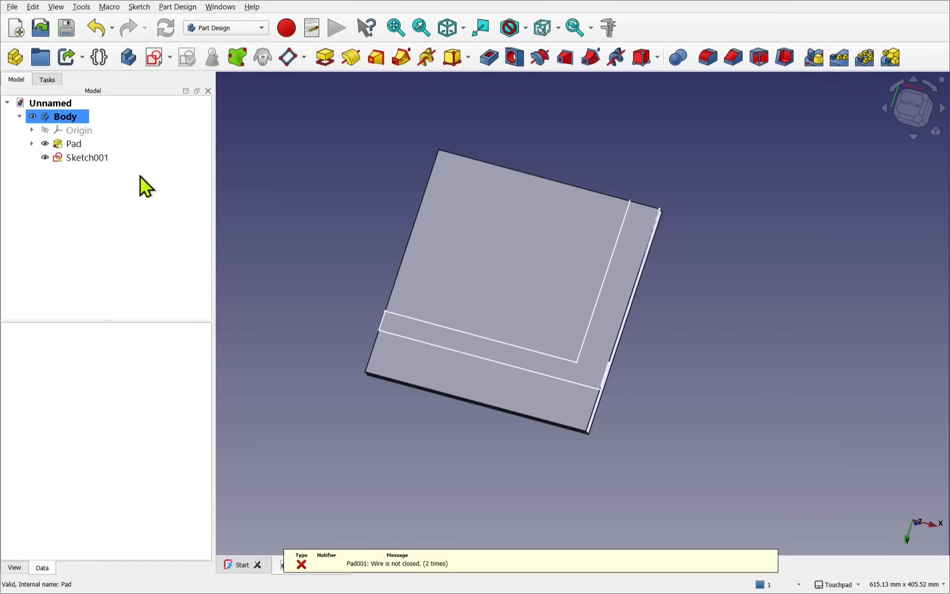
{"action": "double_click", "coordinate": [87, 157]}
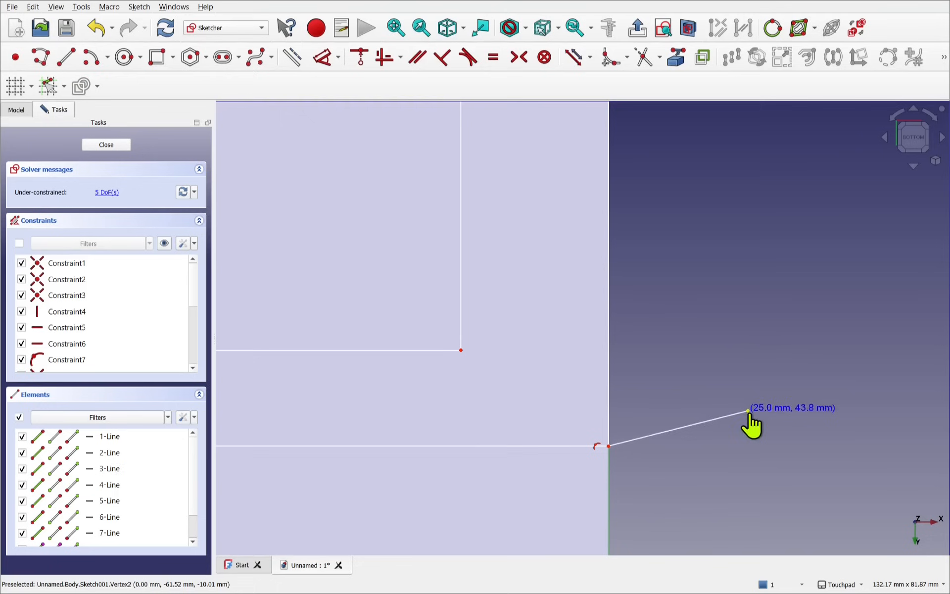
{"action": "mouse_move", "coordinate": [609, 425]}
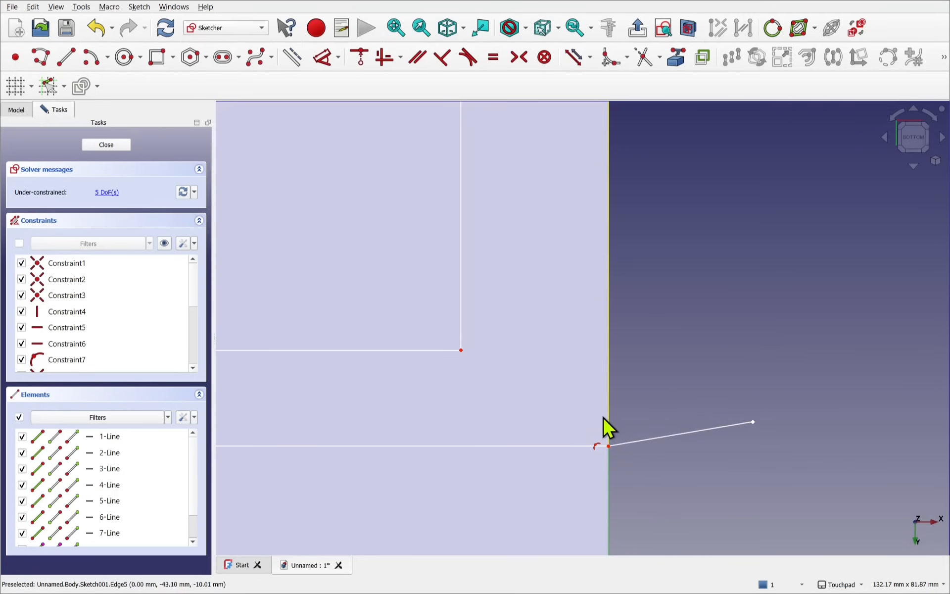
{"action": "mouse_move", "coordinate": [615, 379]}
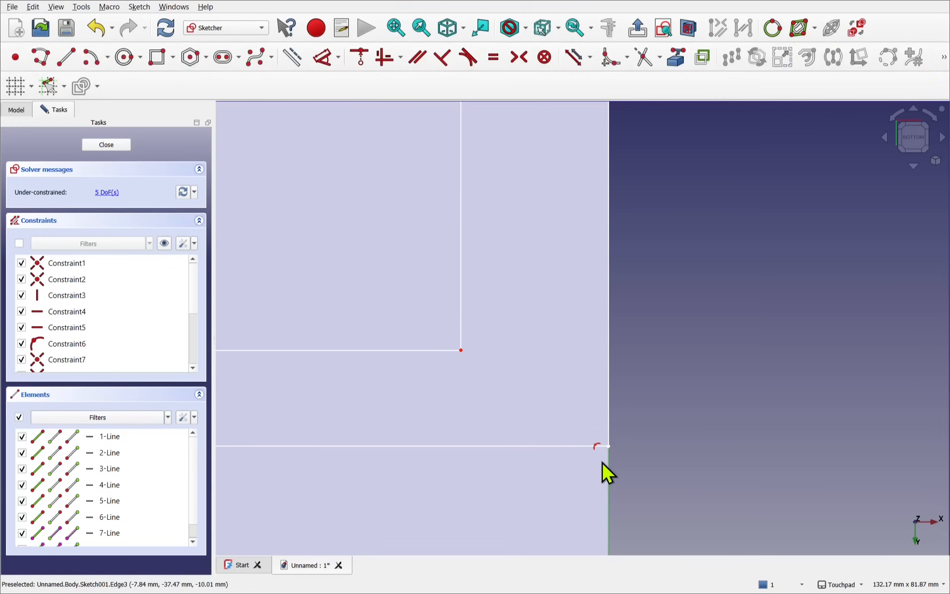
{"action": "mouse_move", "coordinate": [618, 466]}
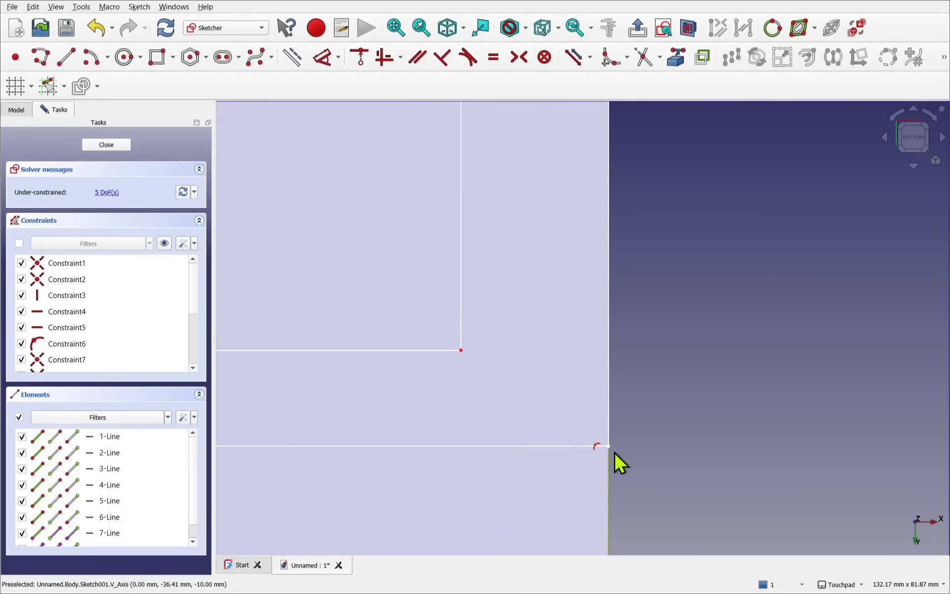
{"action": "mouse_move", "coordinate": [612, 451]}
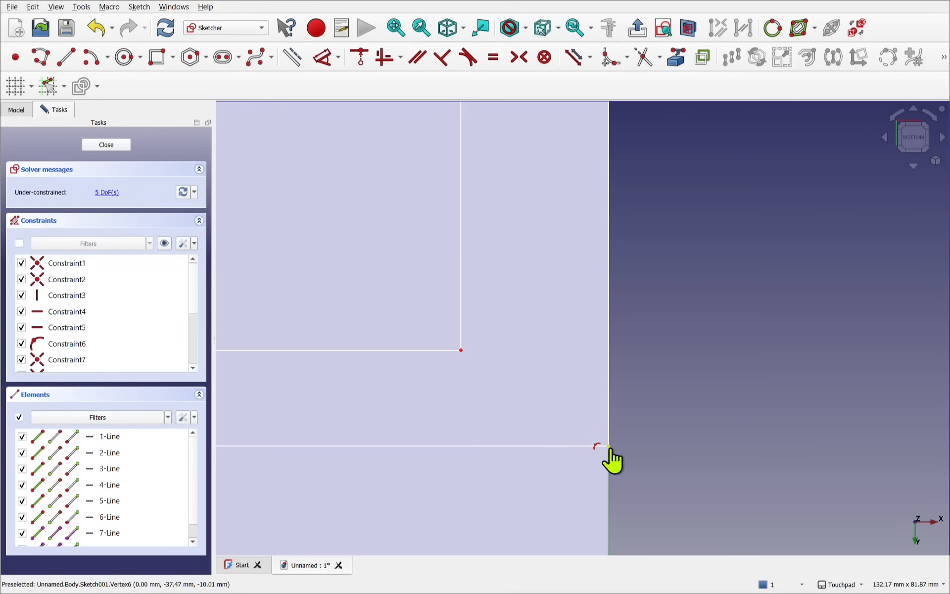
{"action": "mouse_move", "coordinate": [646, 476]}
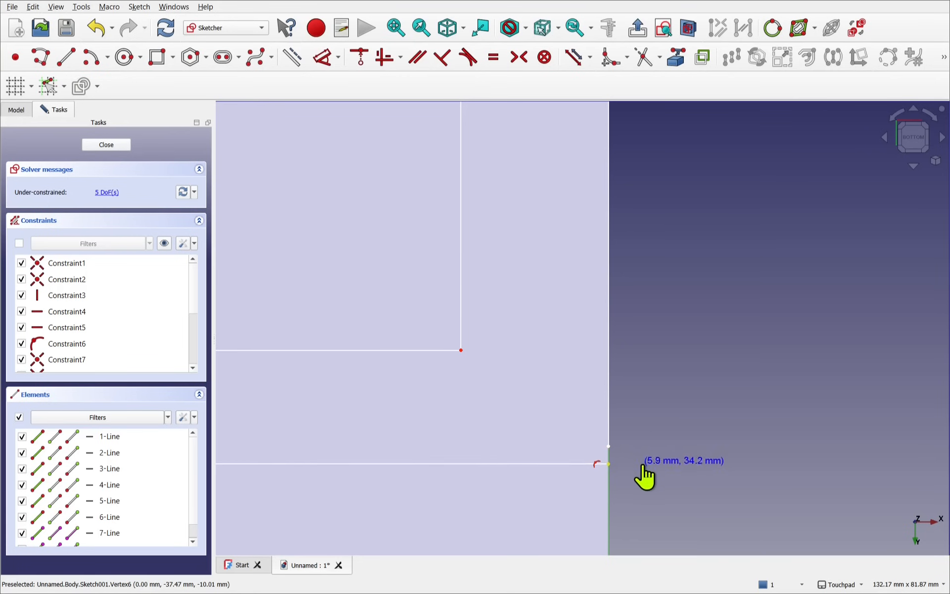
{"action": "mouse_move", "coordinate": [636, 476]}
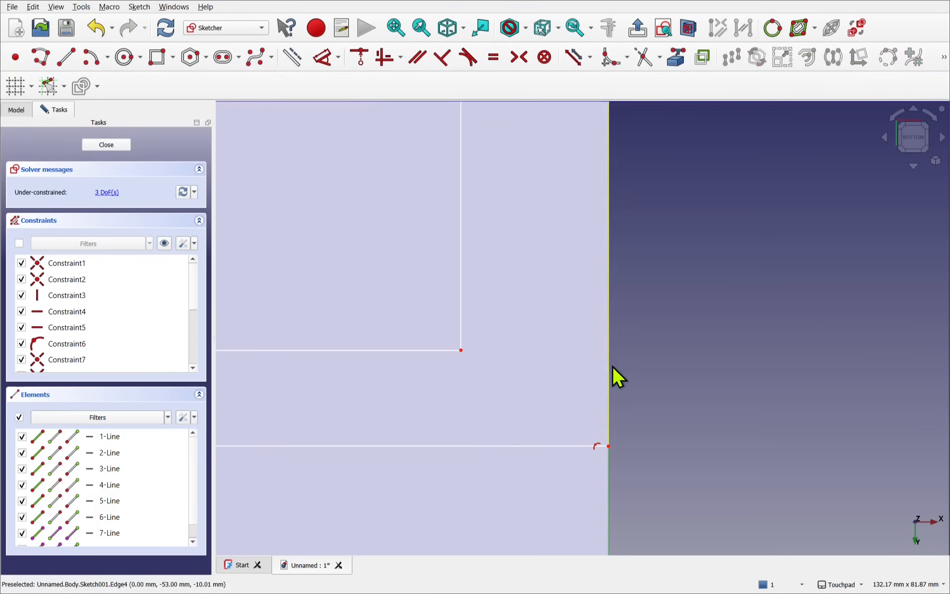
{"action": "mouse_move", "coordinate": [625, 442]}
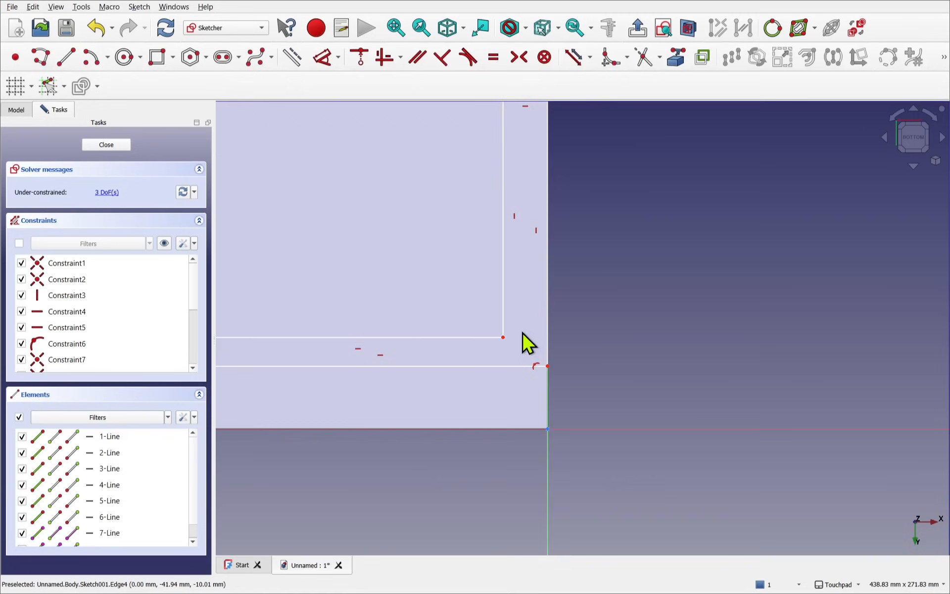
Leave the sketch, preview a Pad of the repaired Sketch001, then close the Pad settings.
{"action": "scroll", "scroll_direction": "down", "scroll_amount": 3}
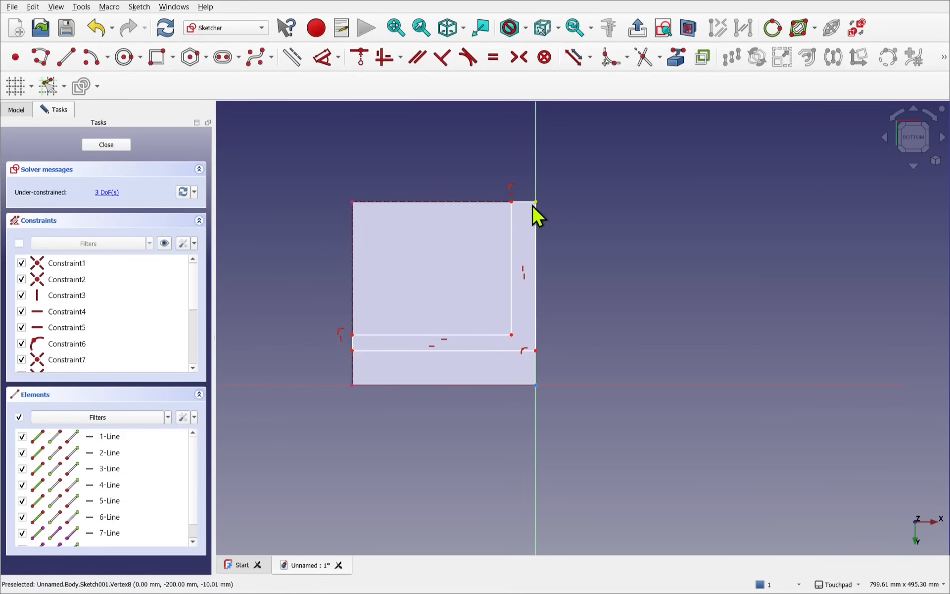
{"action": "mouse_move", "coordinate": [355, 350]}
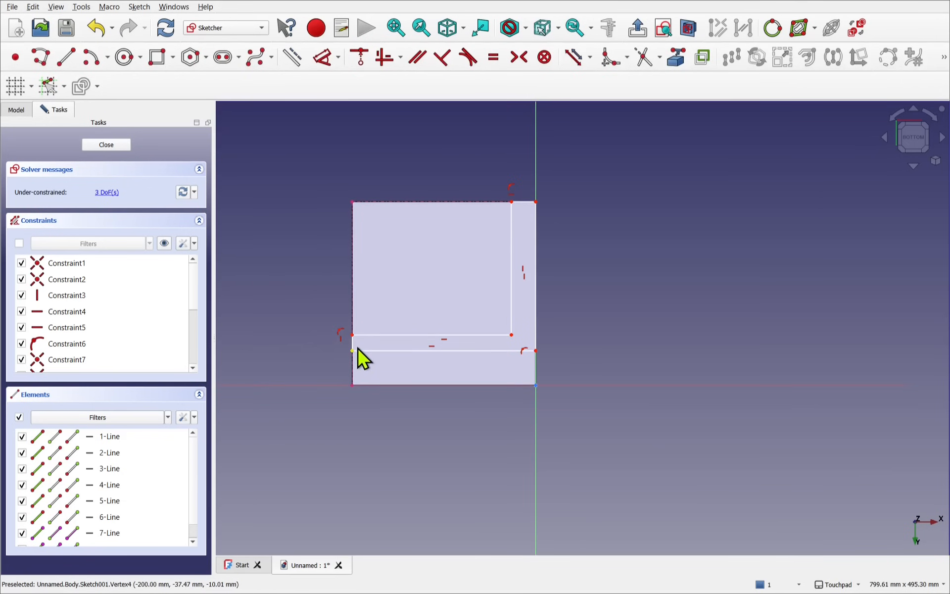
{"action": "left_click", "coordinate": [106, 145]}
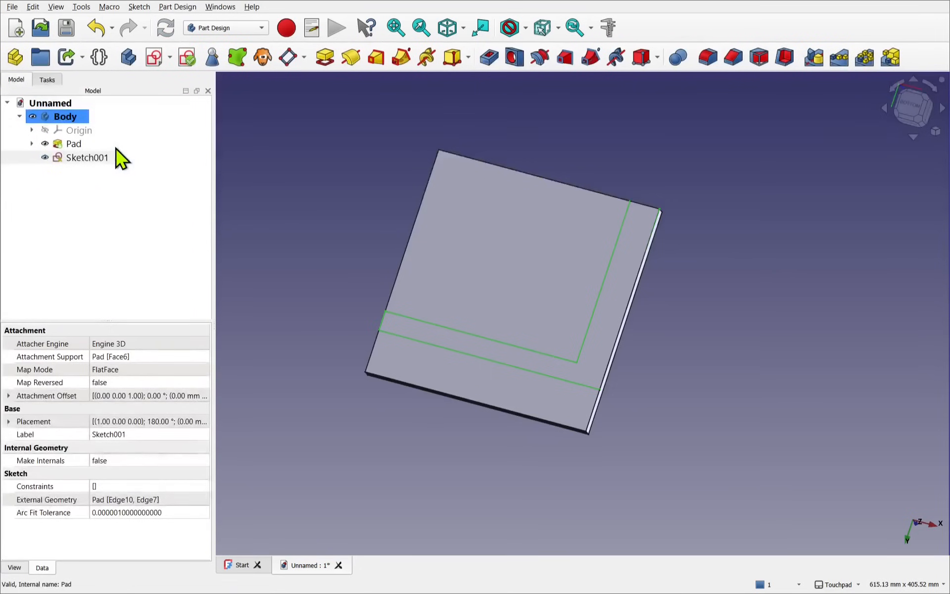
{"action": "left_click", "coordinate": [87, 158]}
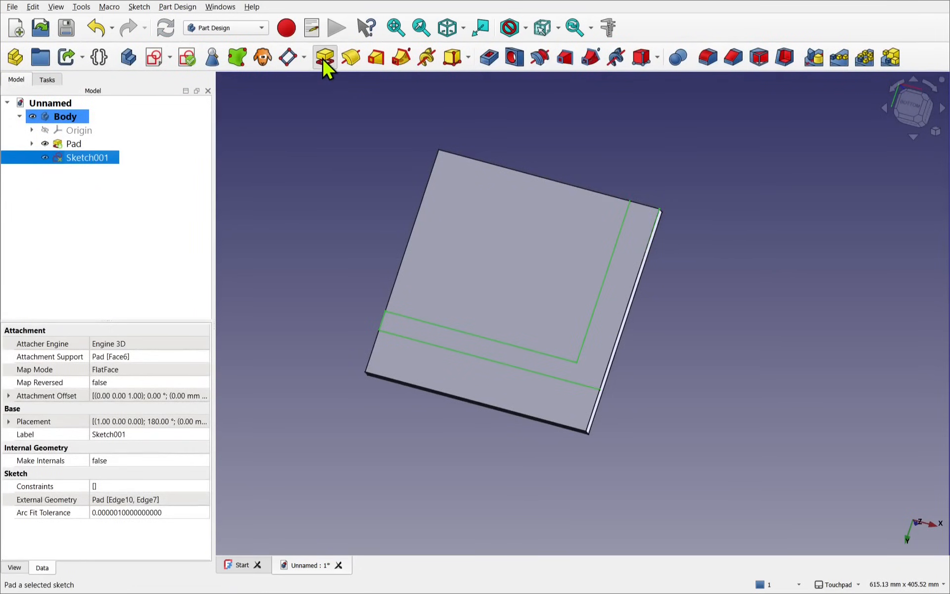
{"action": "left_click", "coordinate": [324, 57]}
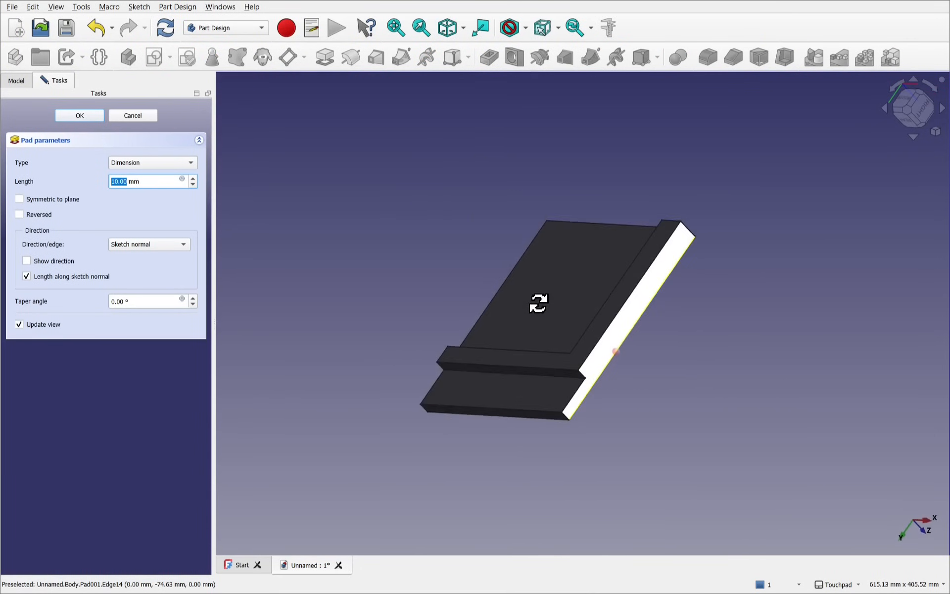
{"action": "left_click", "coordinate": [79, 114]}
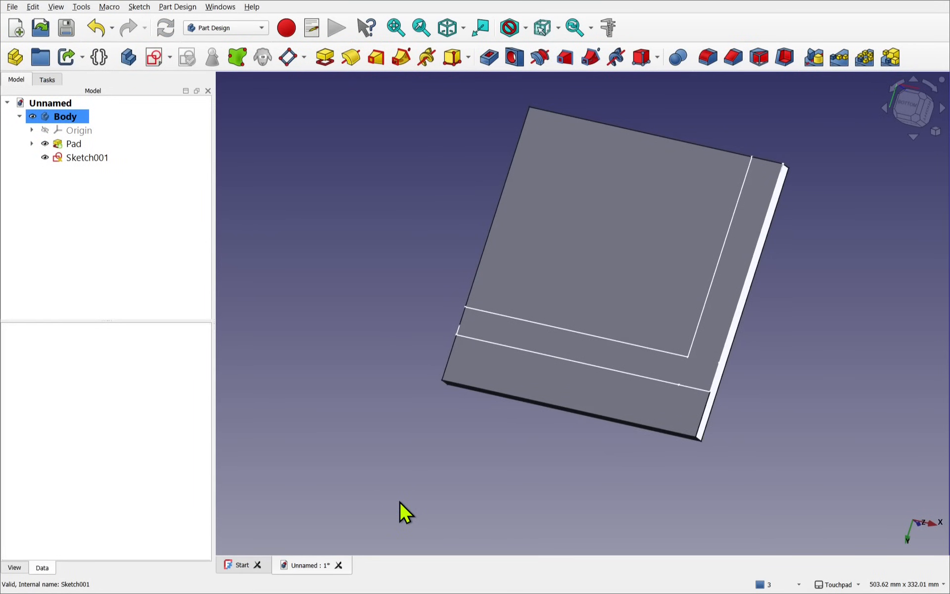
{"action": "mouse_move", "coordinate": [397, 509]}
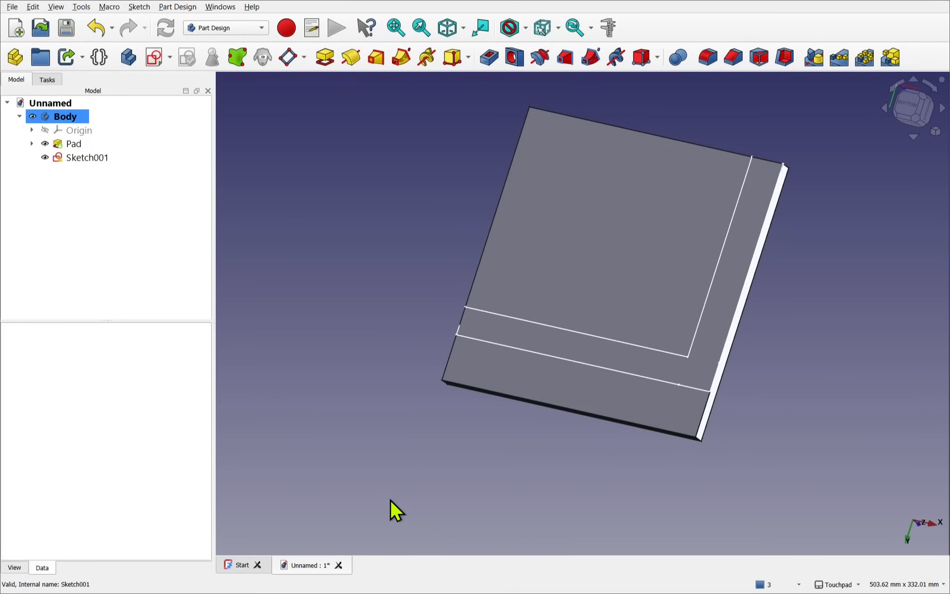
{"action": "mouse_move", "coordinate": [411, 447]}
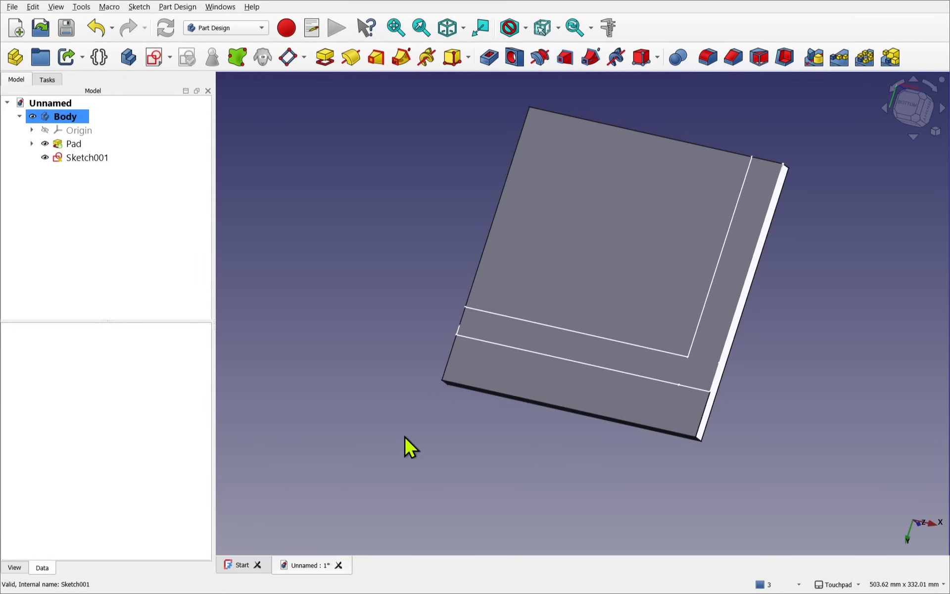
{"action": "mouse_move", "coordinate": [730, 391]}
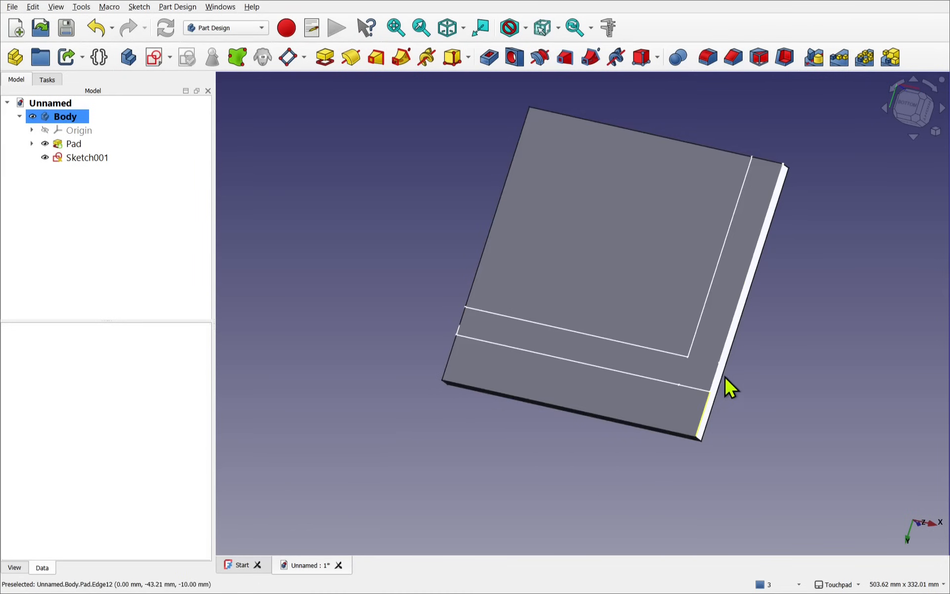
{"action": "mouse_move", "coordinate": [532, 463]}
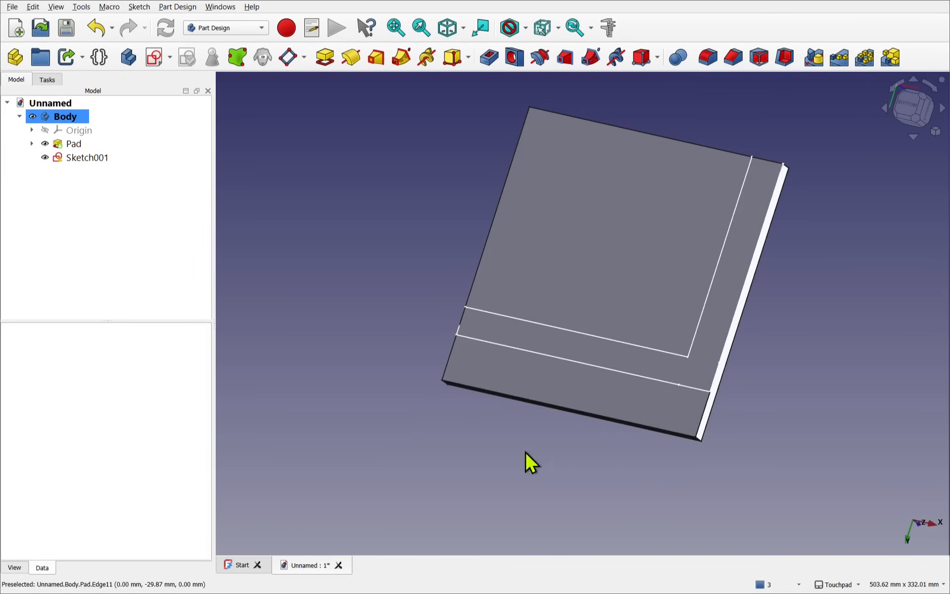
Select Sketch001 in the Model tree and bring up the Sketch menu commands.
{"action": "left_click", "coordinate": [86, 157]}
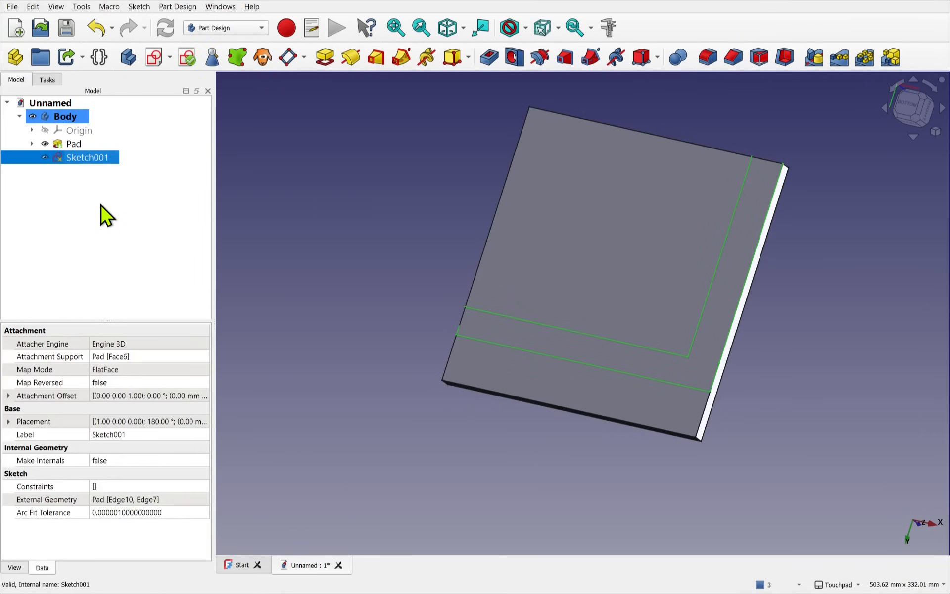
{"action": "left_click", "coordinate": [139, 7]}
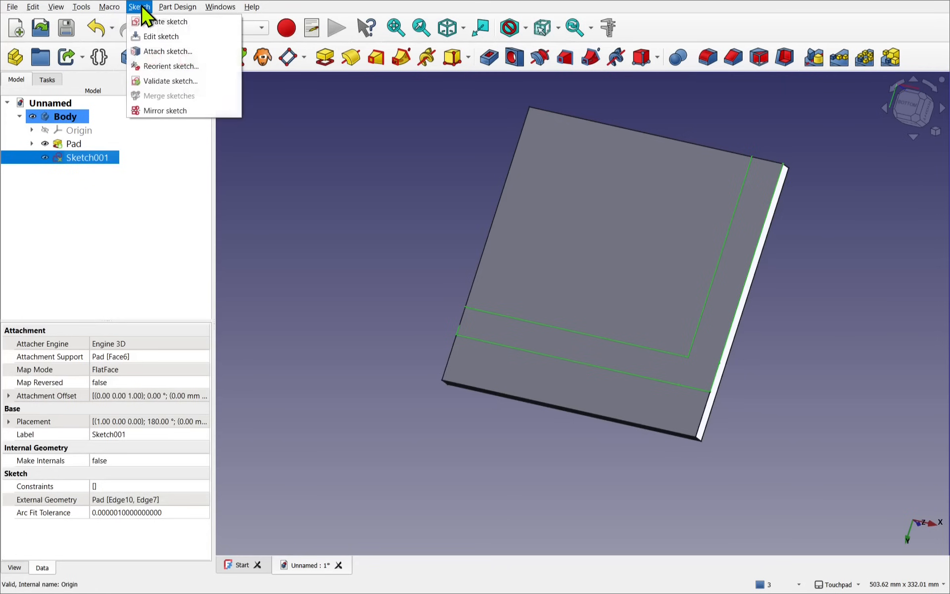
Run Validate sketch on Sketch001 and zoom into the gap at the lower-right corner.
{"action": "left_click", "coordinate": [170, 80]}
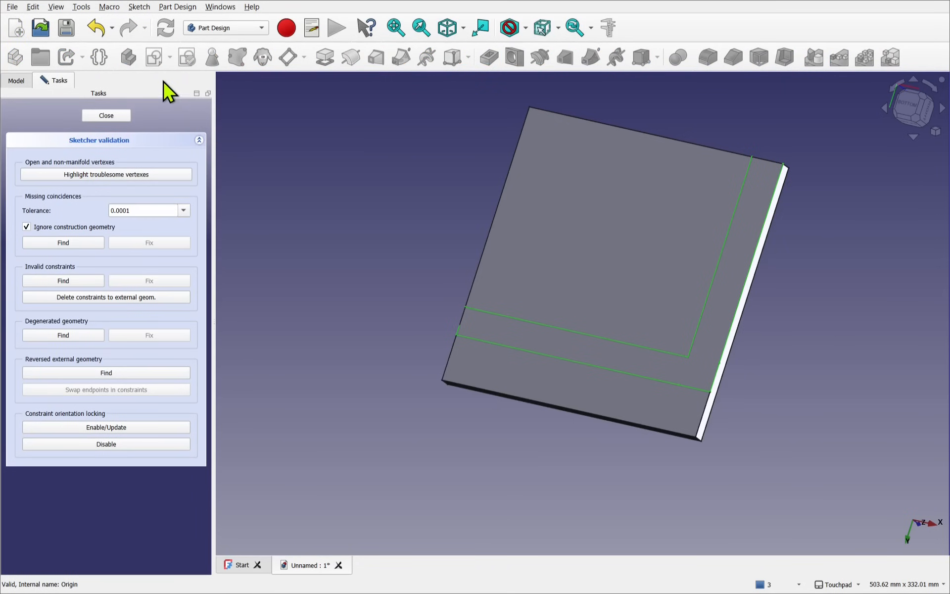
{"action": "mouse_move", "coordinate": [115, 202]}
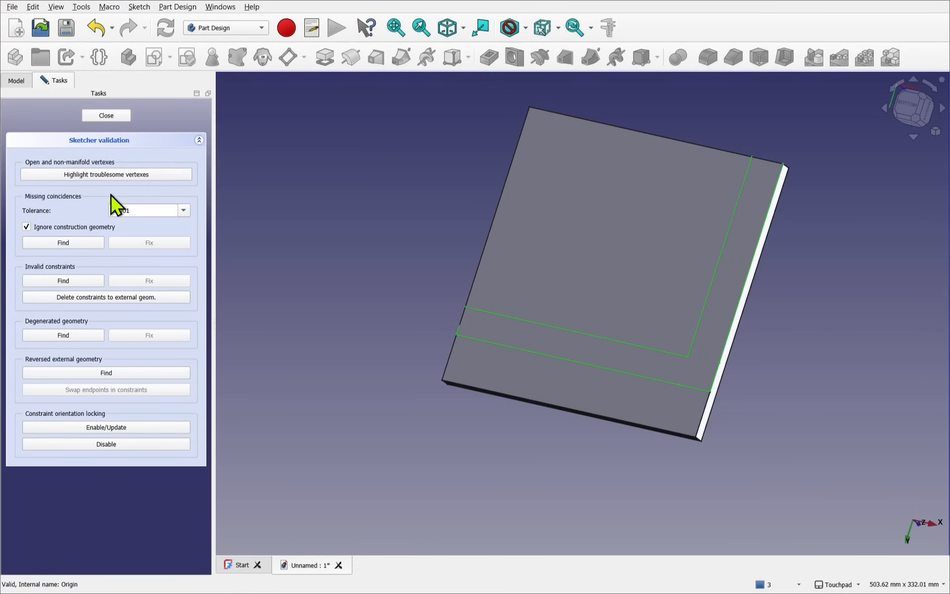
{"action": "mouse_move", "coordinate": [149, 243]}
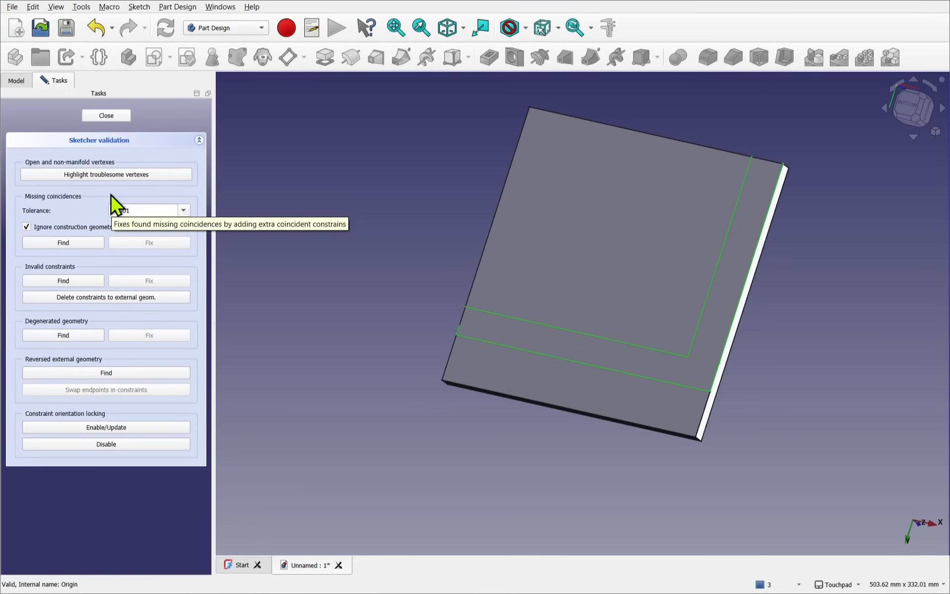
{"action": "mouse_move", "coordinate": [118, 178]}
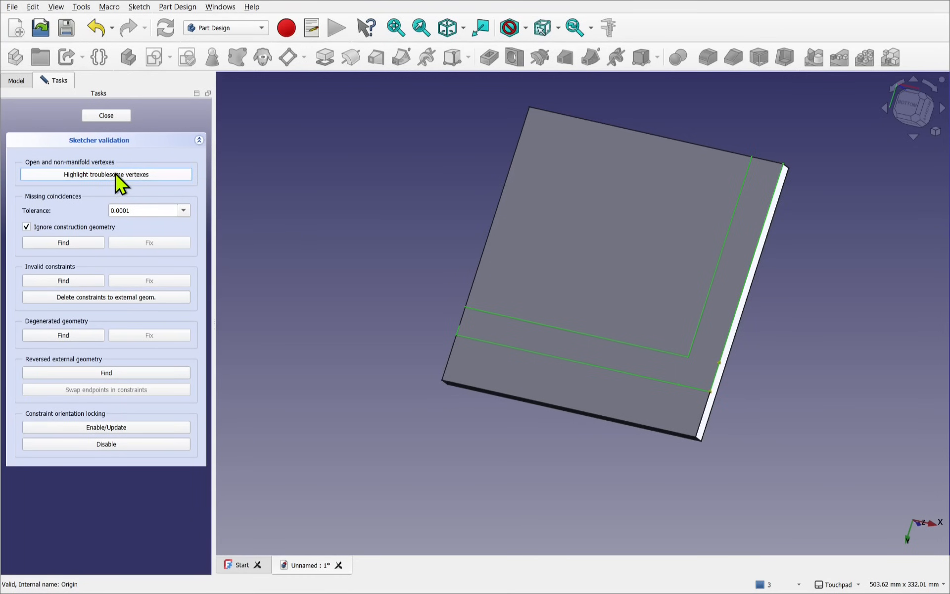
{"action": "mouse_move", "coordinate": [761, 413]}
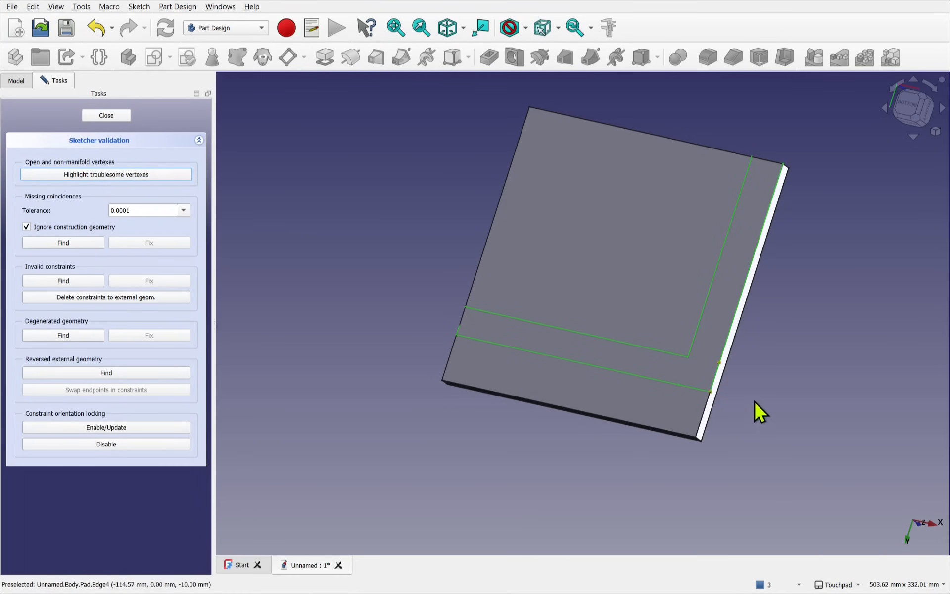
{"action": "mouse_move", "coordinate": [751, 396]}
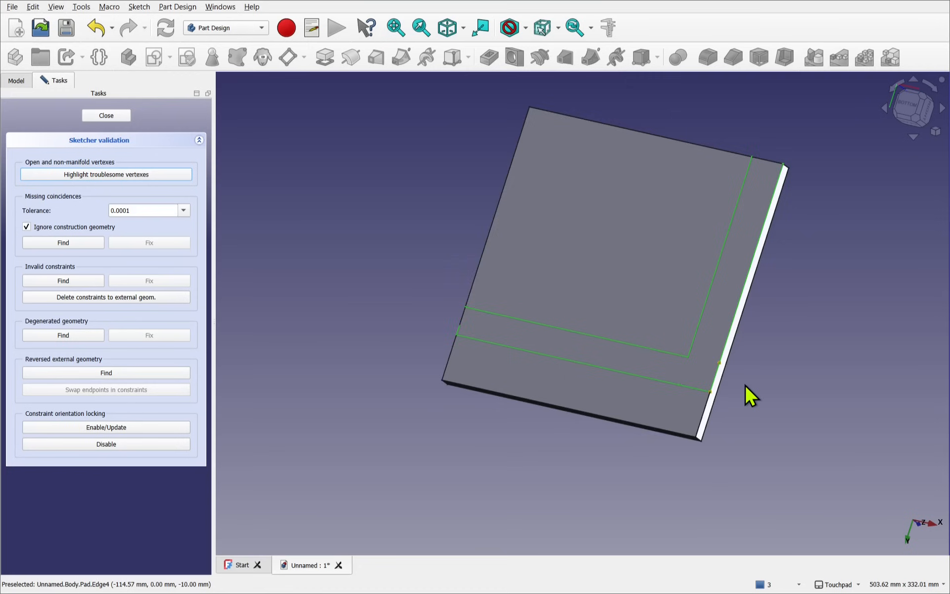
{"action": "scroll", "scroll_direction": "up", "scroll_amount": 3}
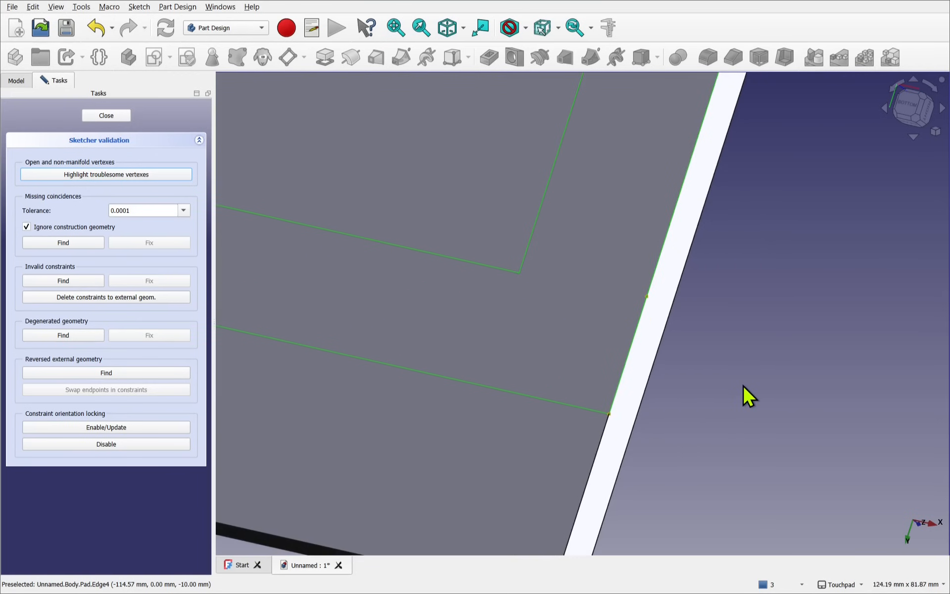
{"action": "mouse_move", "coordinate": [657, 332]}
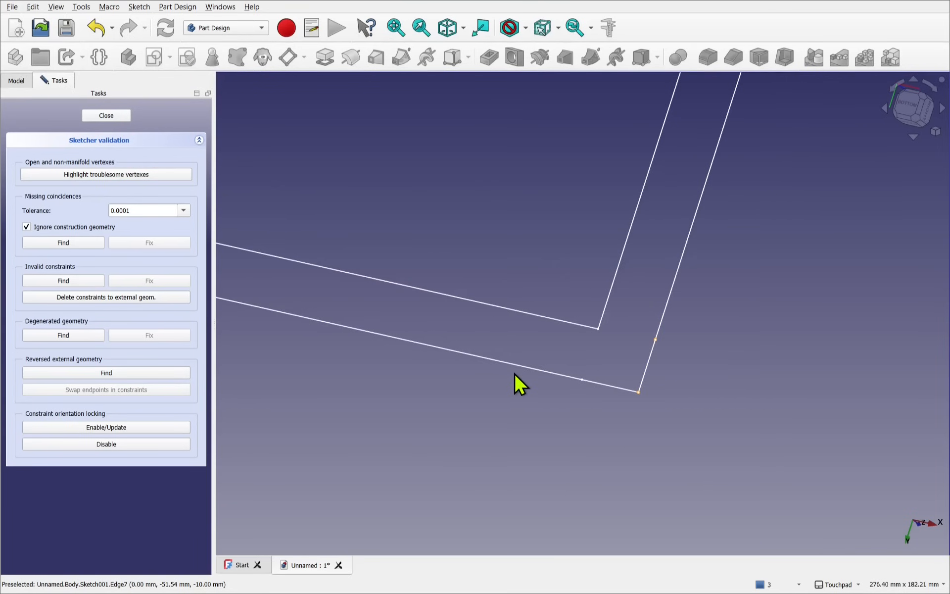
{"action": "mouse_move", "coordinate": [18, 212]}
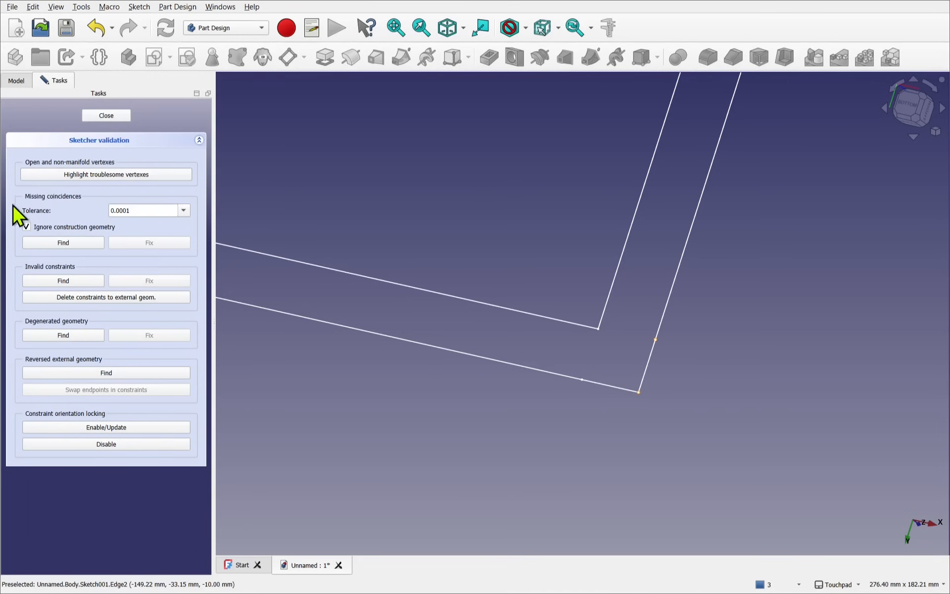
{"action": "mouse_move", "coordinate": [72, 212]}
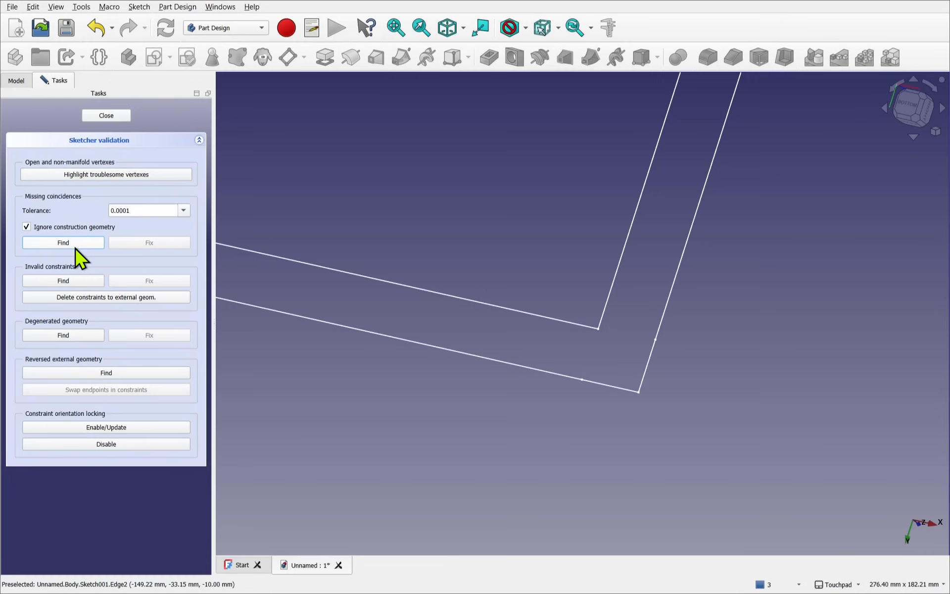
Find missing coincidences at 0.01 tolerance, get none, close validation and reopen Sketch001.
{"action": "left_click", "coordinate": [63, 242]}
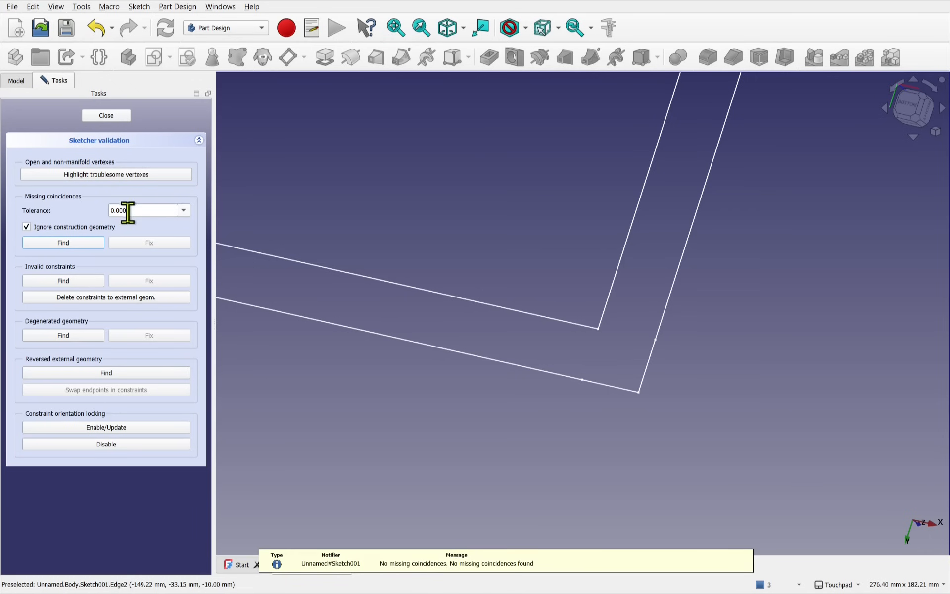
{"action": "left_click", "coordinate": [183, 210]}
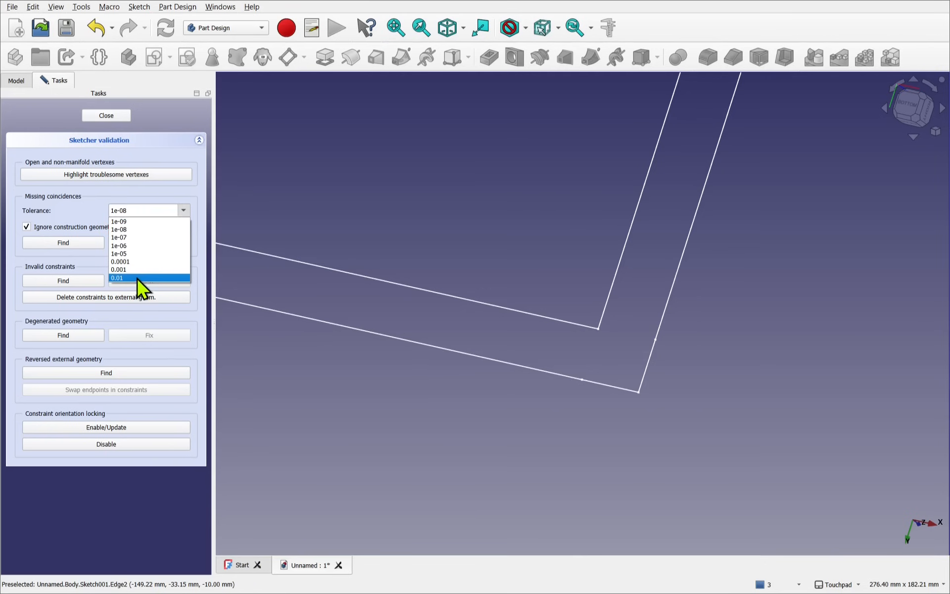
{"action": "left_click", "coordinate": [116, 277]}
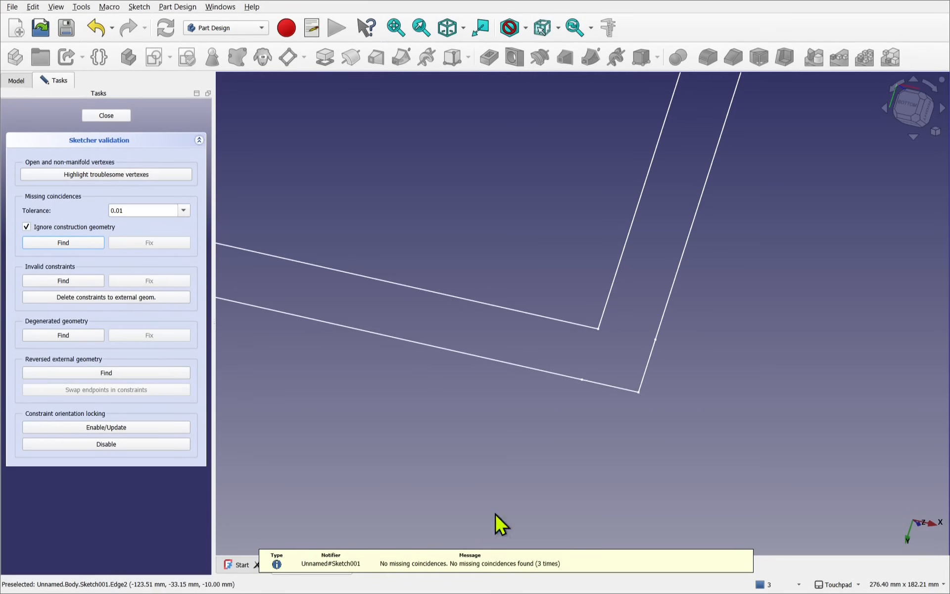
{"action": "mouse_move", "coordinate": [447, 553]}
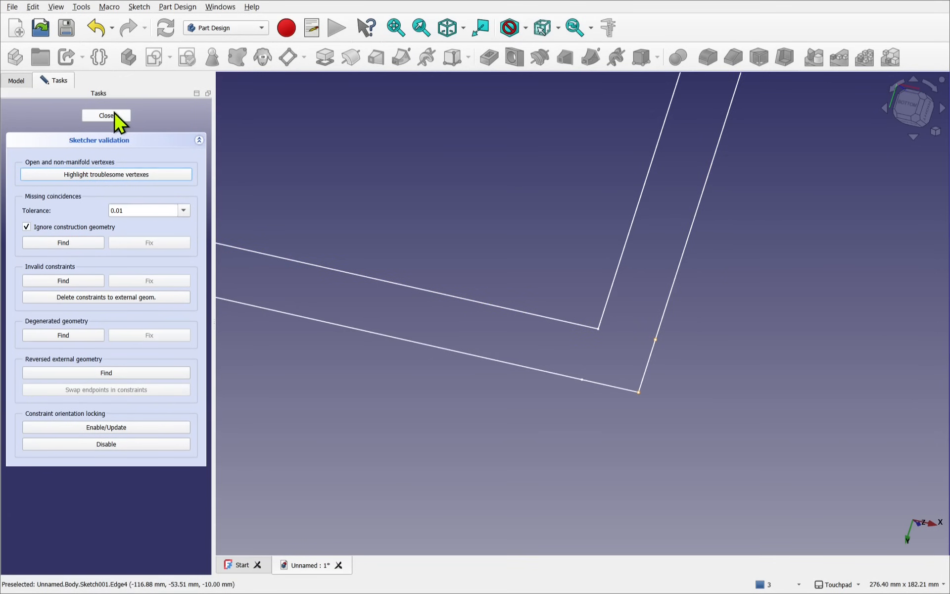
{"action": "left_click", "coordinate": [106, 116]}
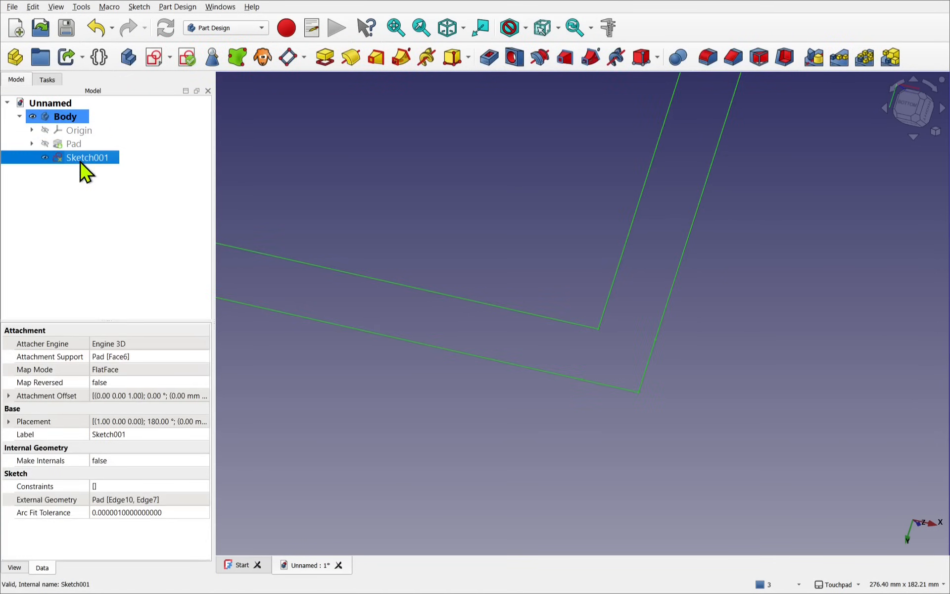
{"action": "double_click", "coordinate": [87, 157]}
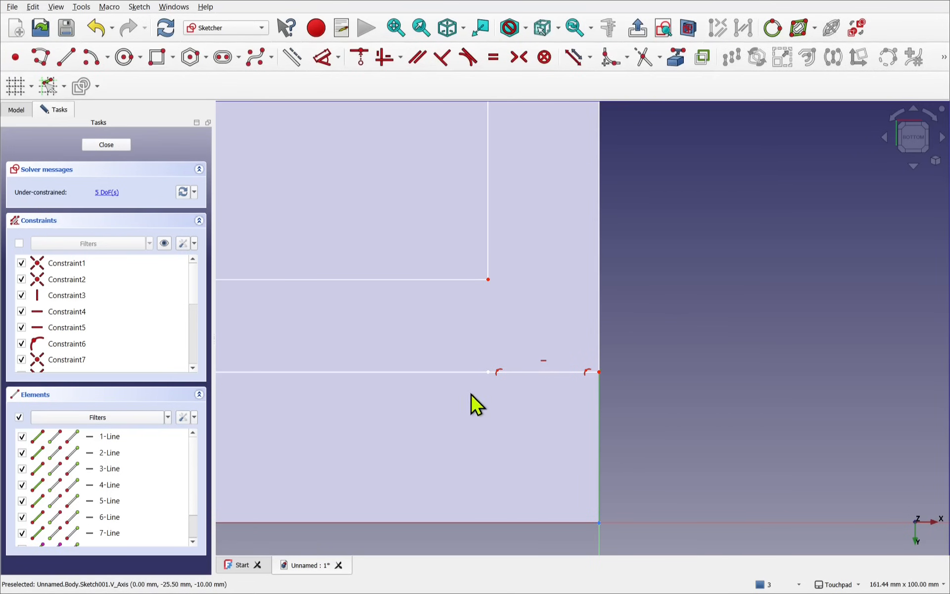
{"action": "mouse_move", "coordinate": [548, 371]}
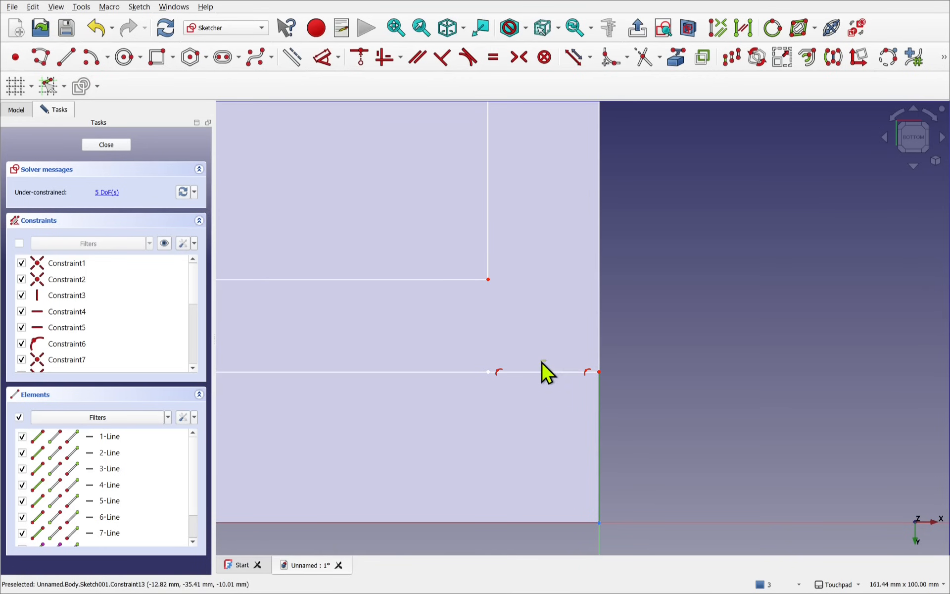
Select the stray constraint and then the short 7-Line spanning the corner gap.
{"action": "left_click", "coordinate": [542, 371]}
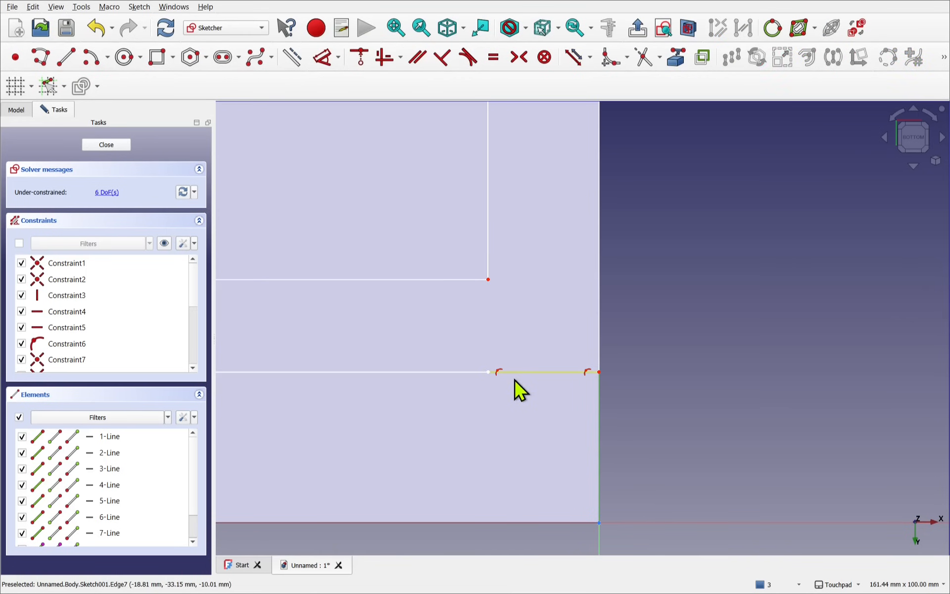
{"action": "mouse_move", "coordinate": [530, 388]}
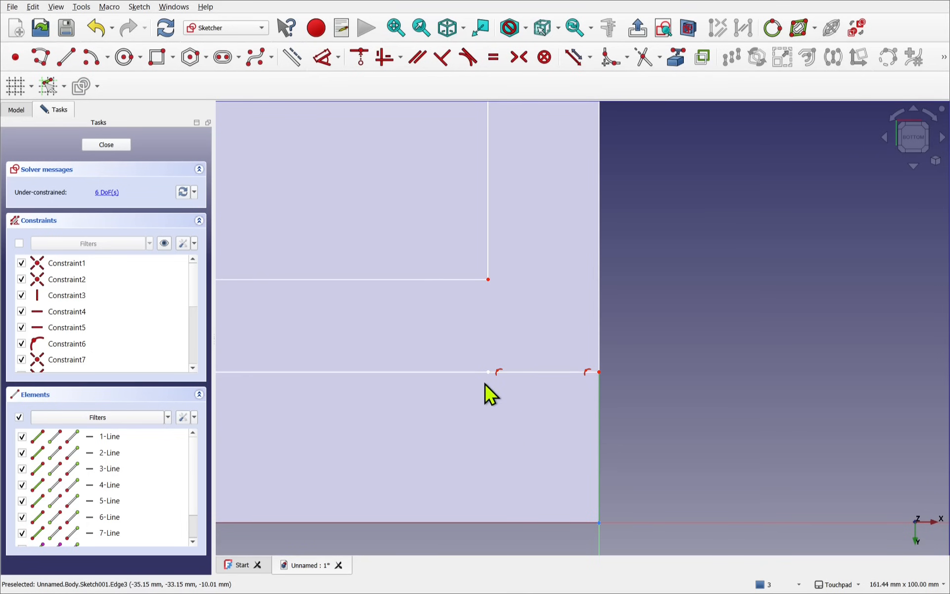
{"action": "mouse_move", "coordinate": [488, 372]}
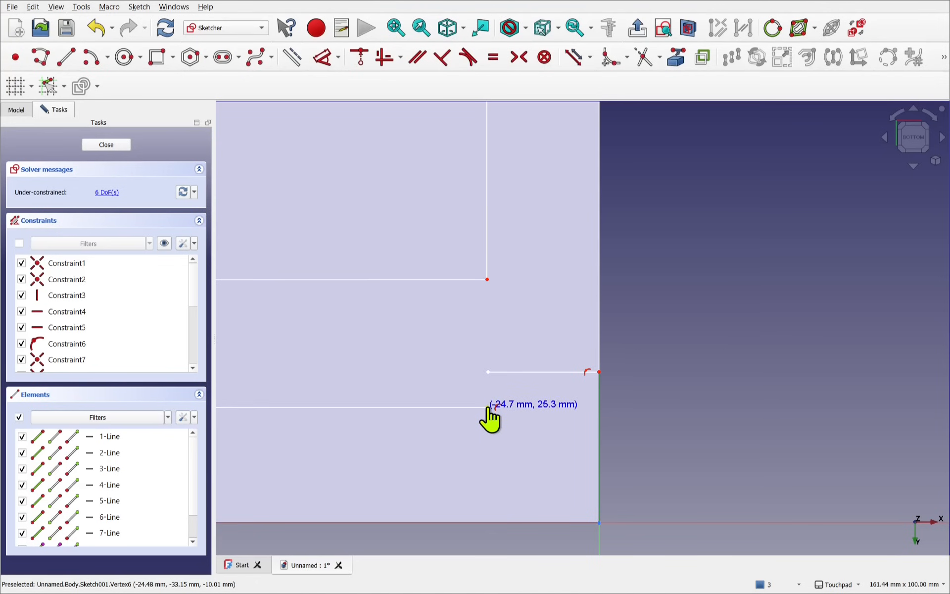
{"action": "mouse_move", "coordinate": [490, 403]}
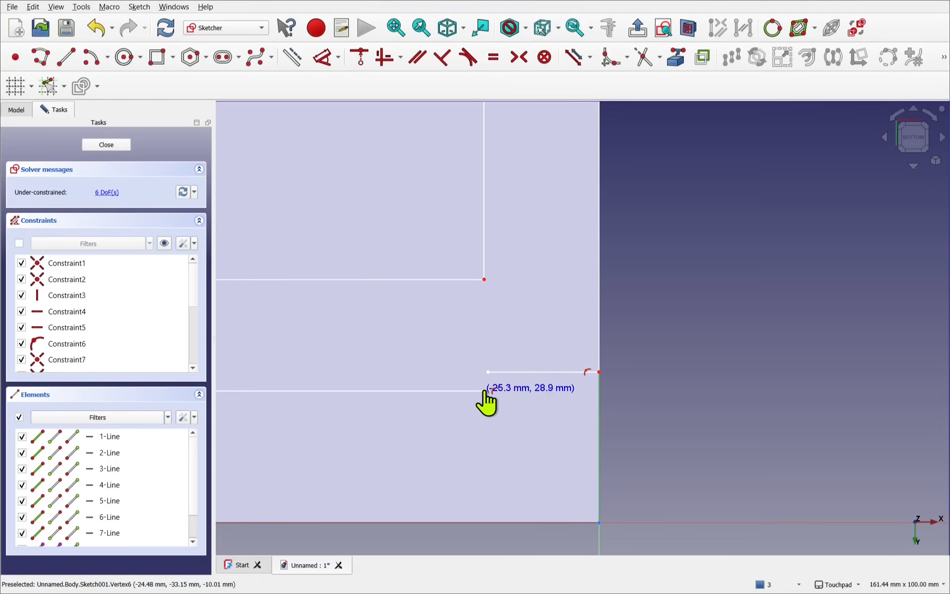
{"action": "mouse_move", "coordinate": [506, 457]}
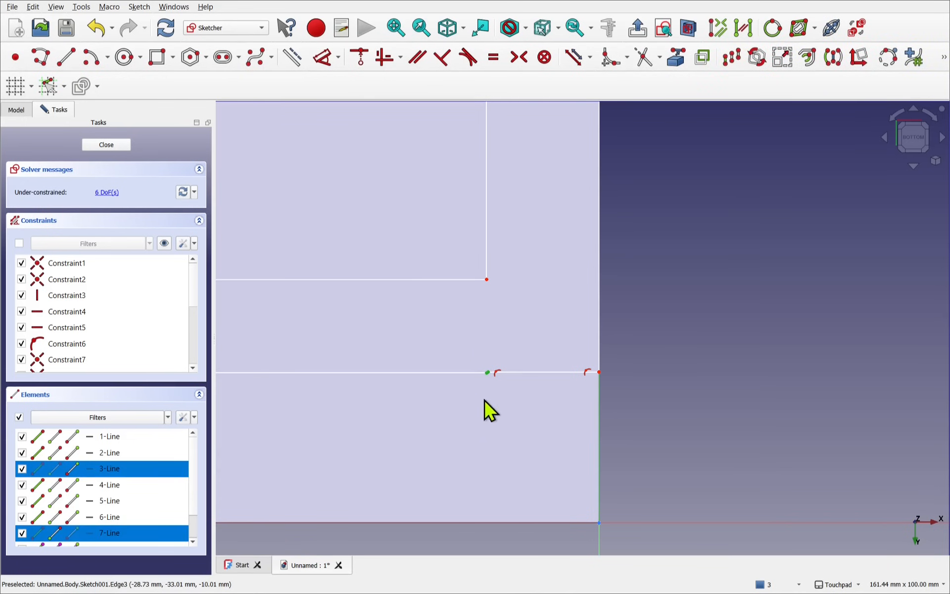
{"action": "mouse_move", "coordinate": [402, 179]}
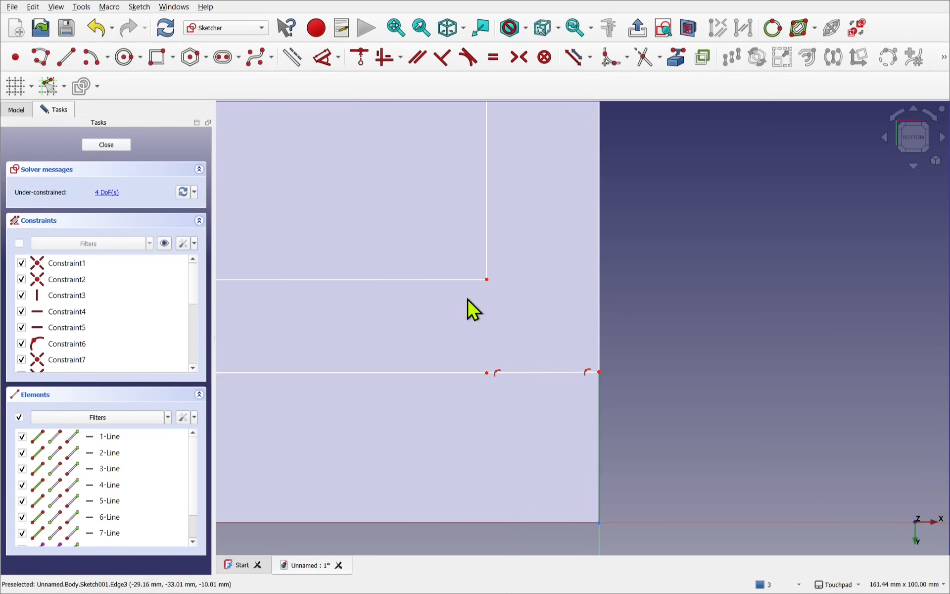
{"action": "mouse_move", "coordinate": [485, 390]}
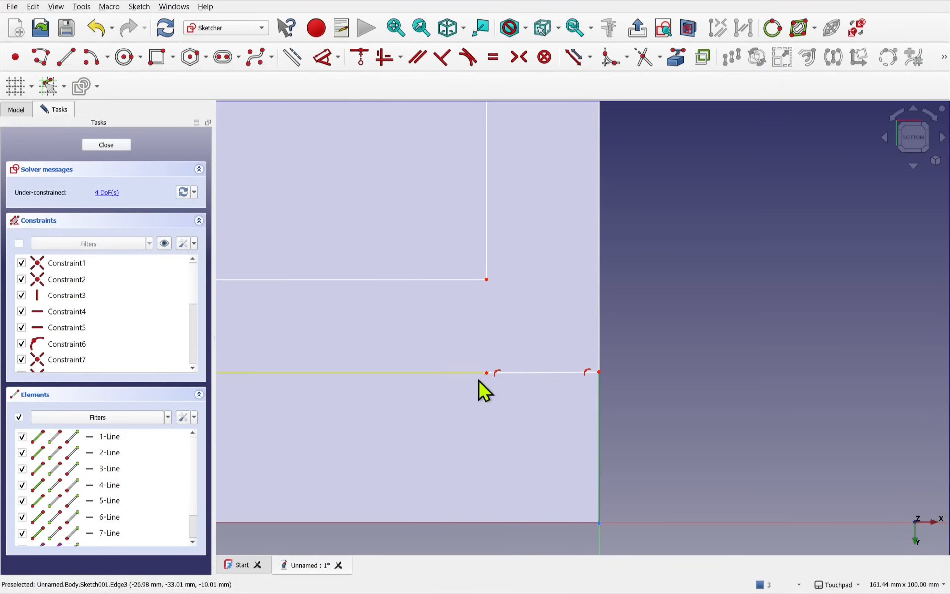
{"action": "left_click", "coordinate": [545, 372]}
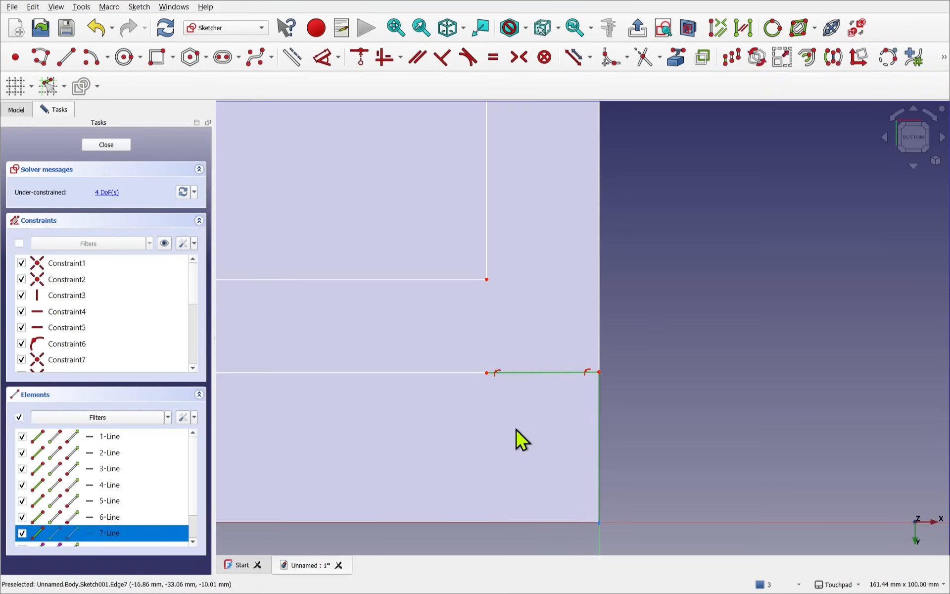
Make the short line's endpoints coincide, triggering the 'Both points are equal' solver error.
{"action": "left_click", "coordinate": [487, 373]}
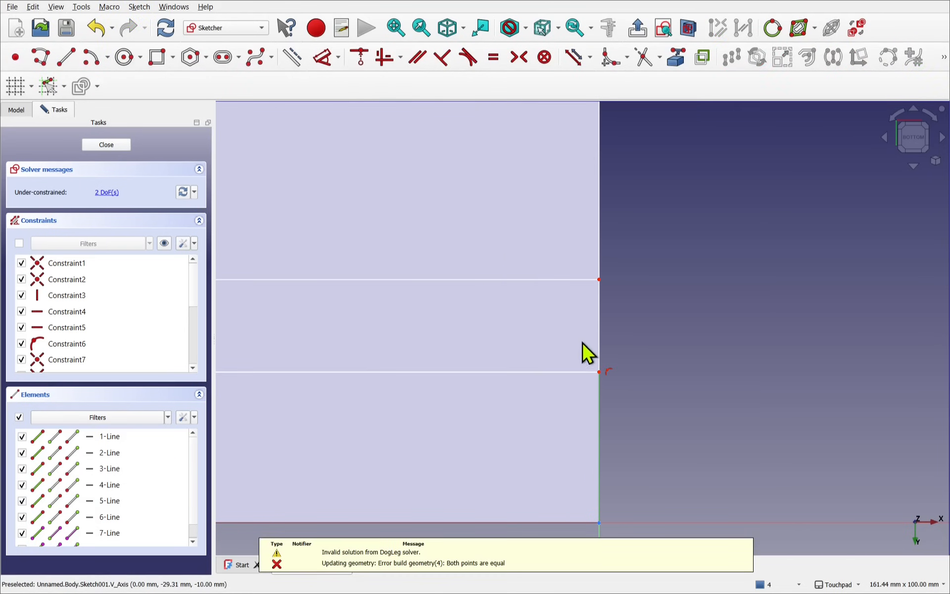
{"action": "mouse_move", "coordinate": [511, 491]}
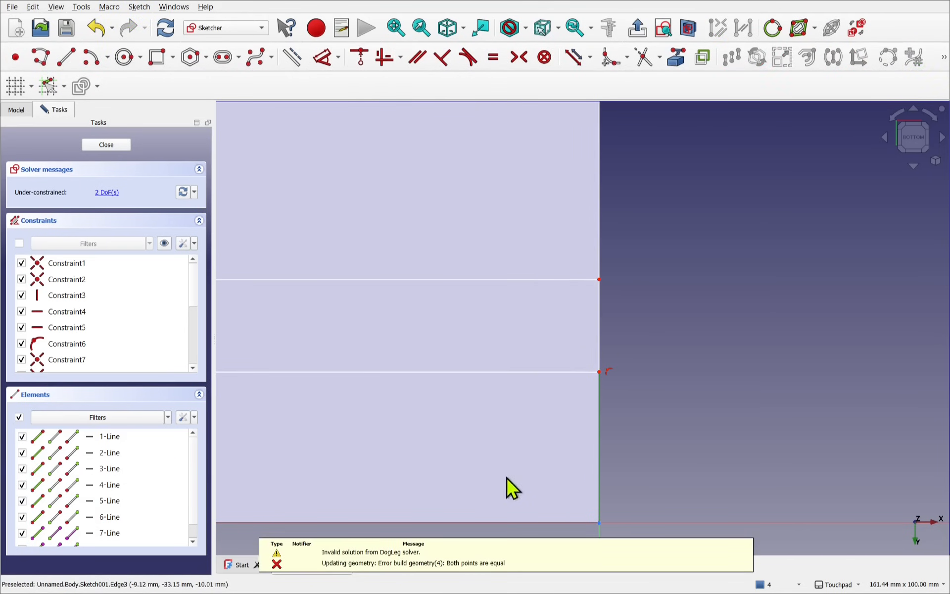
{"action": "mouse_move", "coordinate": [566, 420]}
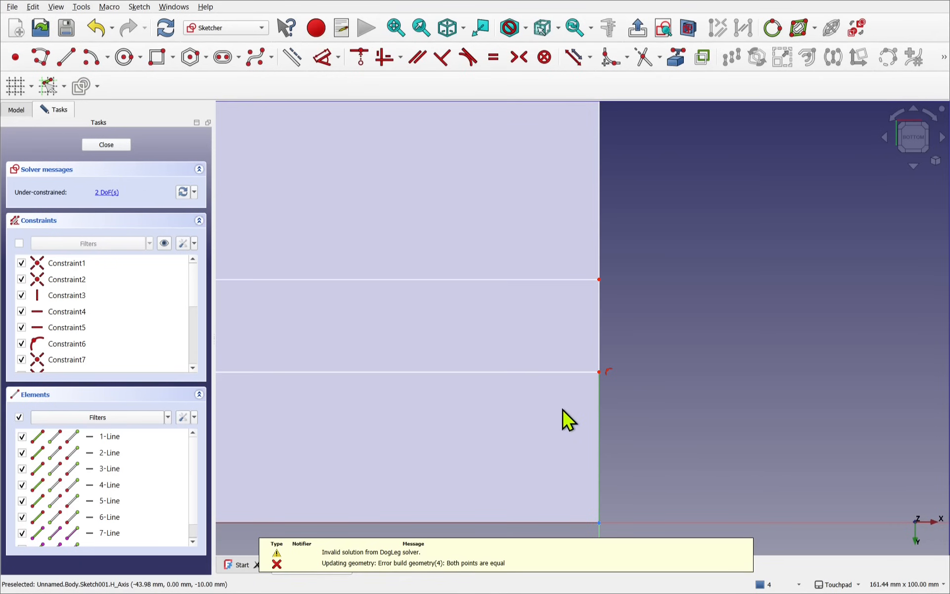
{"action": "scroll", "scroll_direction": "down", "scroll_amount": 3}
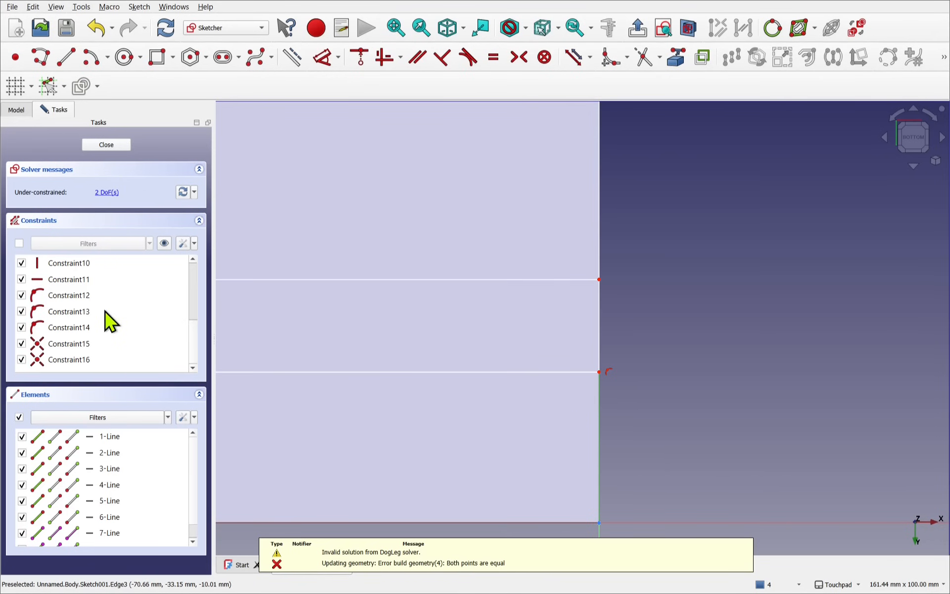
{"action": "mouse_move", "coordinate": [101, 293]}
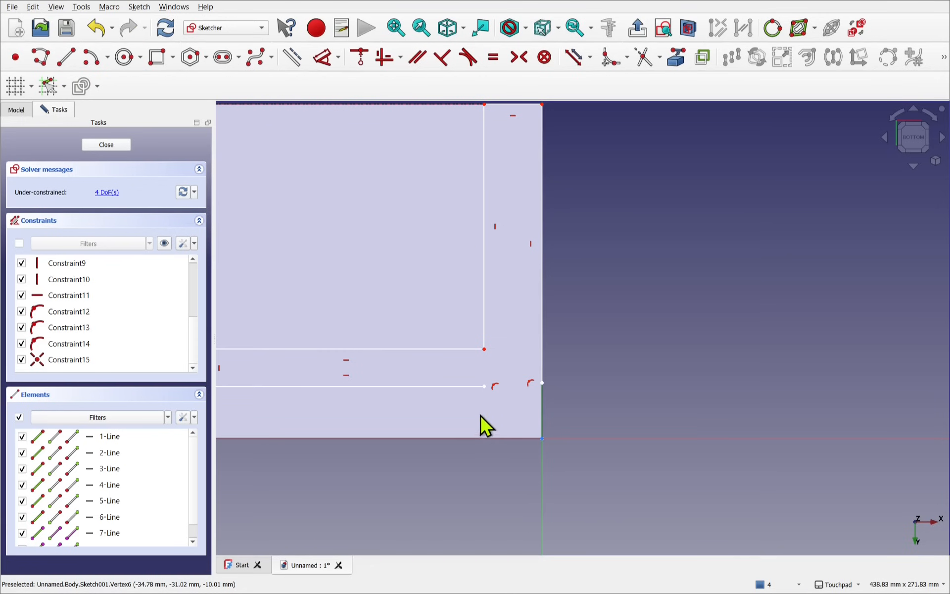
{"action": "mouse_move", "coordinate": [471, 394]}
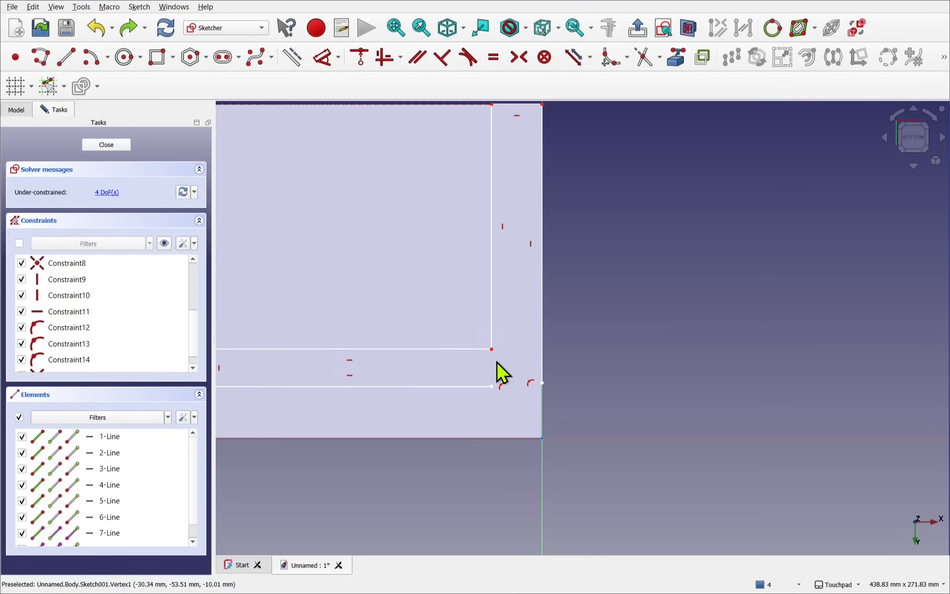
{"action": "mouse_move", "coordinate": [505, 402]}
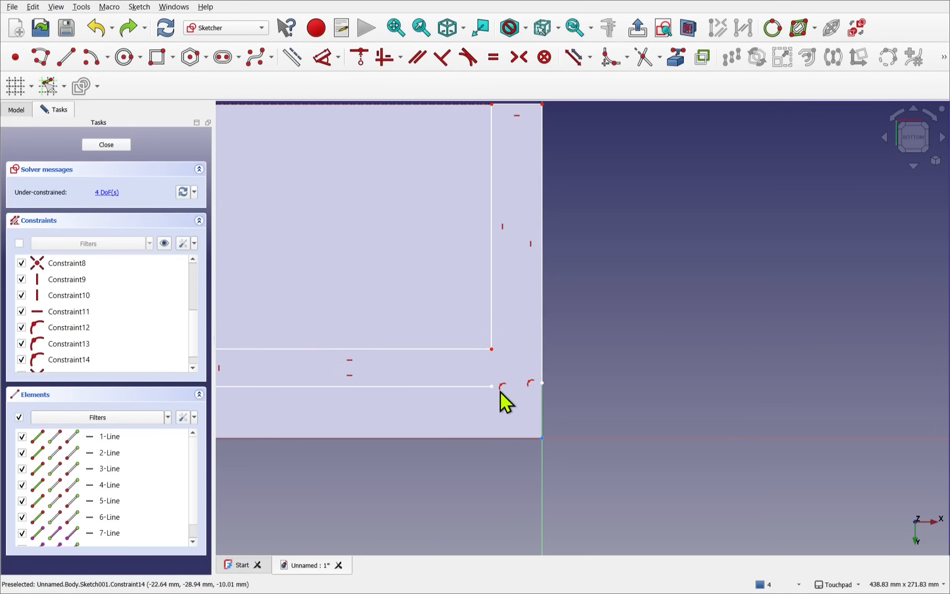
{"action": "mouse_move", "coordinate": [497, 382]}
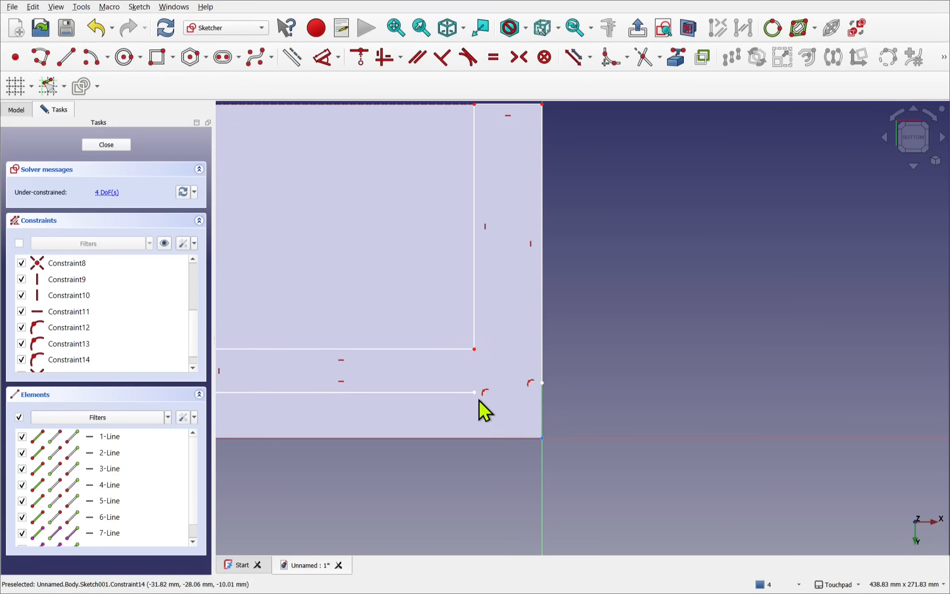
{"action": "mouse_move", "coordinate": [474, 393]}
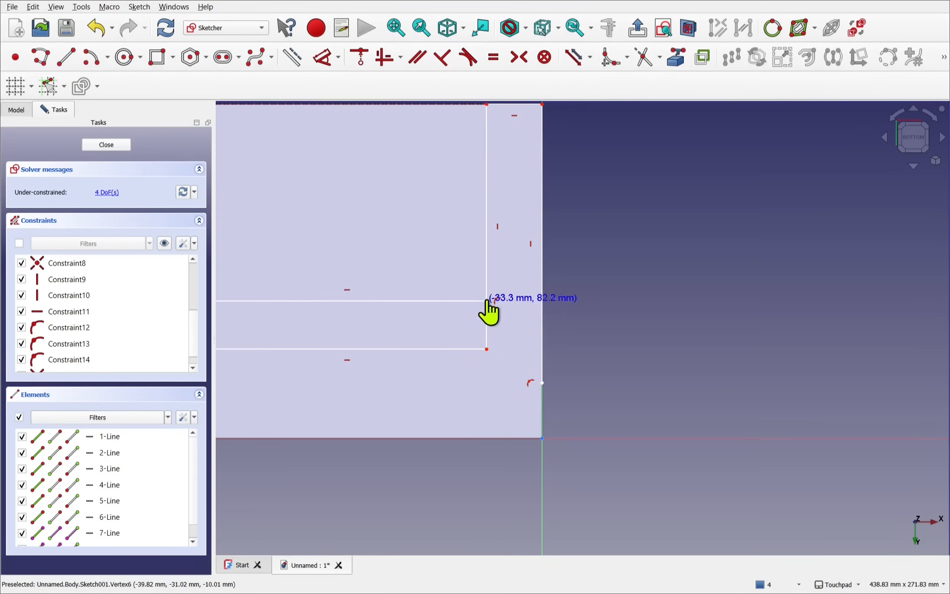
{"action": "mouse_move", "coordinate": [479, 417]}
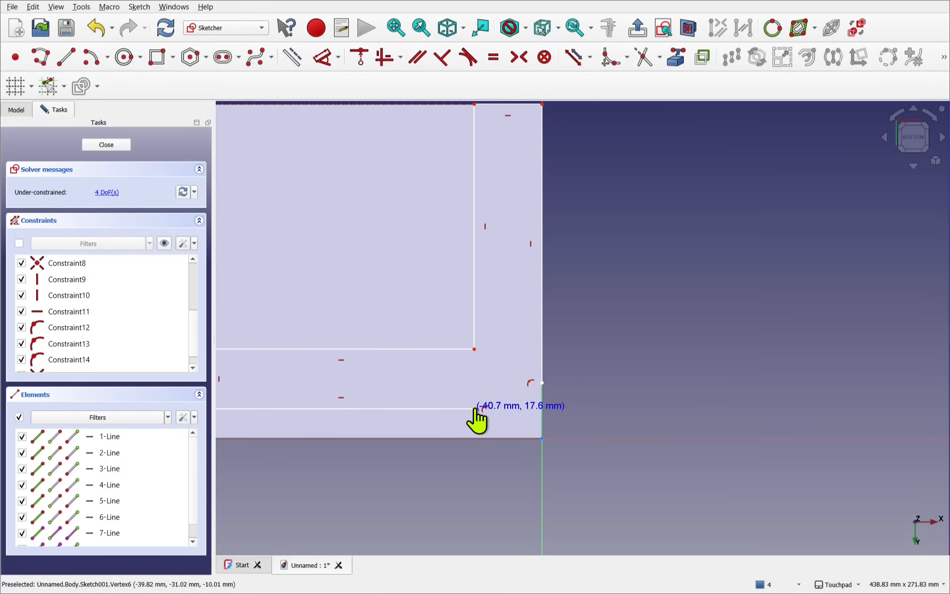
{"action": "mouse_move", "coordinate": [517, 424]}
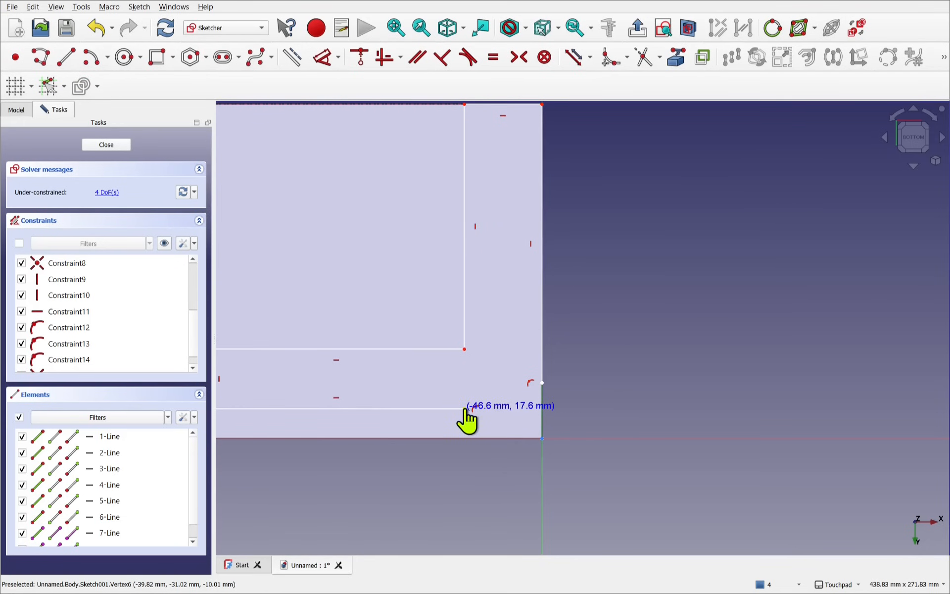
{"action": "mouse_move", "coordinate": [471, 423]}
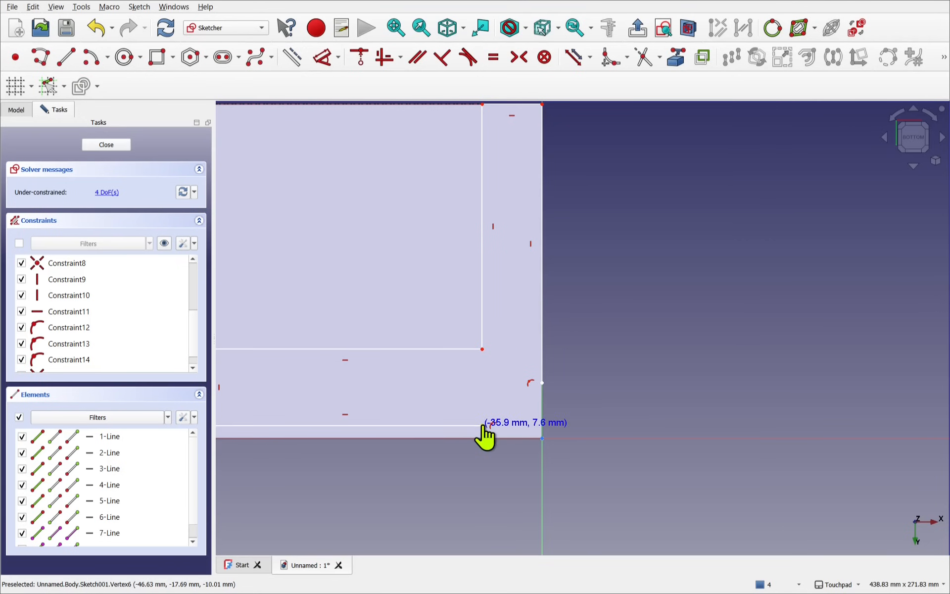
{"action": "mouse_move", "coordinate": [503, 446]}
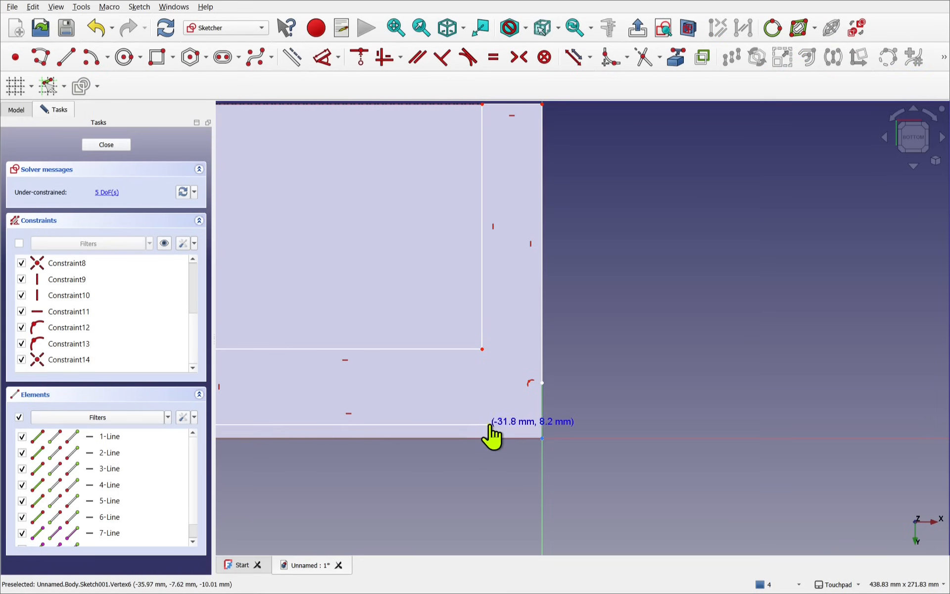
{"action": "mouse_move", "coordinate": [547, 394]}
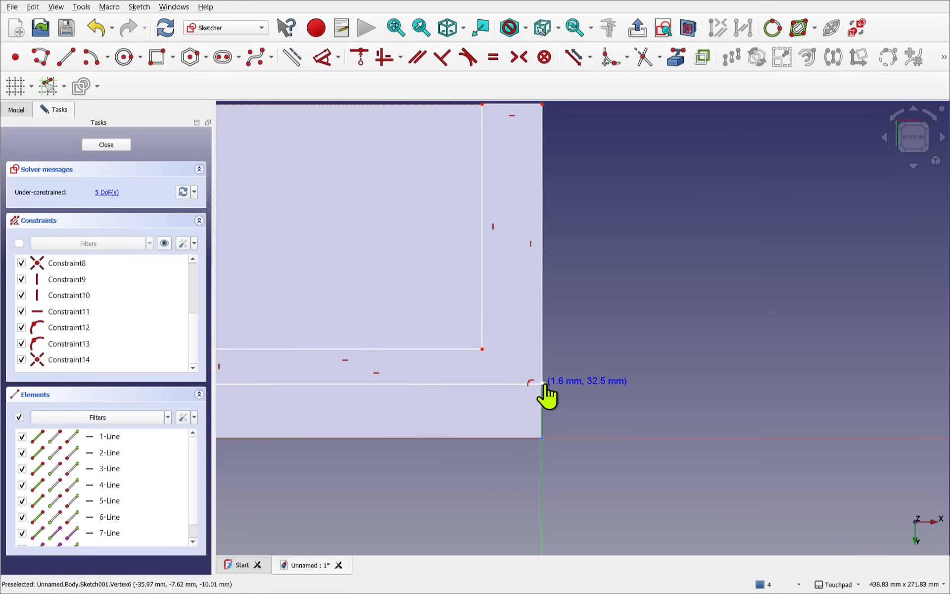
Join the lower horizontal line's end to the vertical edge's corner with a coincident constraint.
{"action": "left_click", "coordinate": [534, 383]}
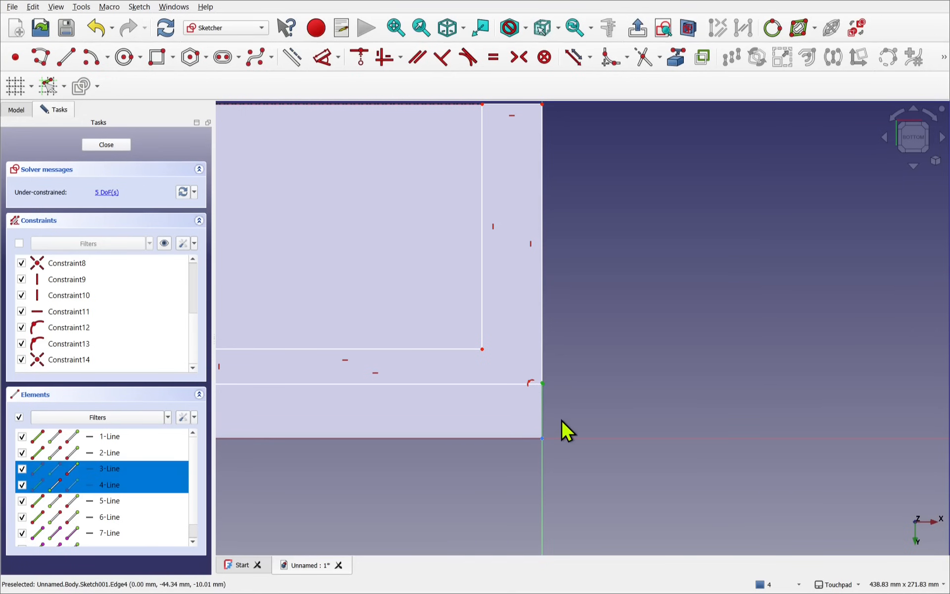
{"action": "mouse_move", "coordinate": [566, 428]}
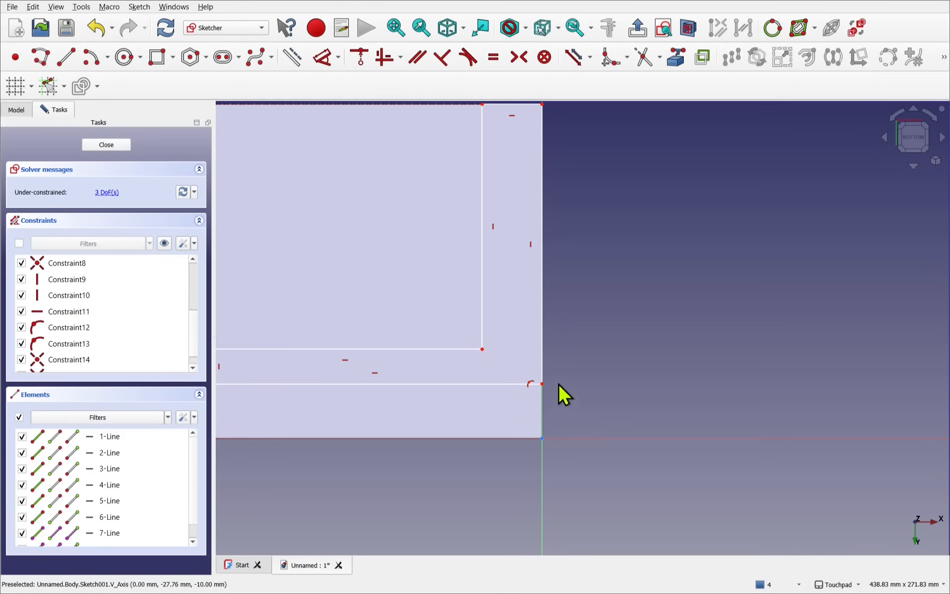
{"action": "mouse_move", "coordinate": [315, 289]}
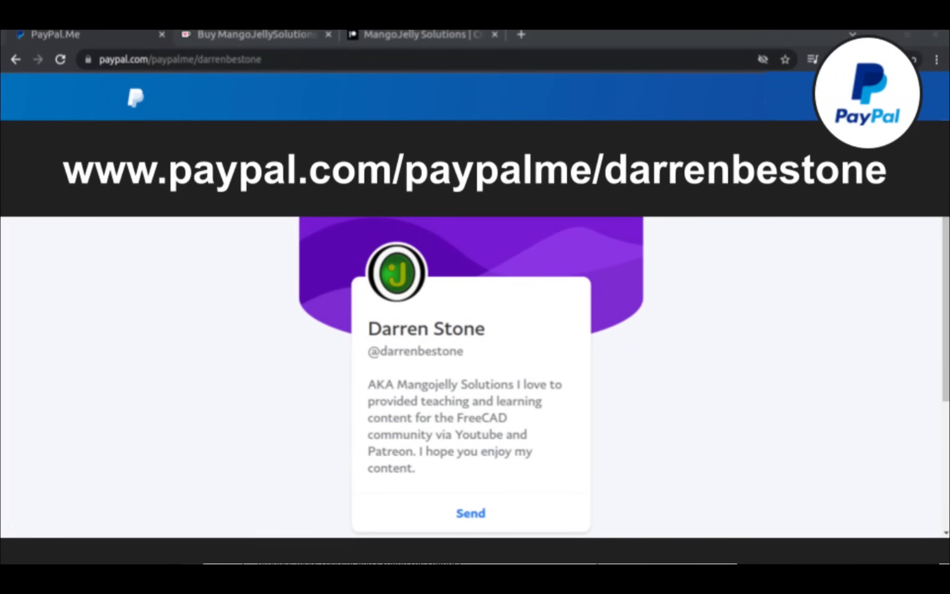
Switch to the PayPal.Me browser tab showing the creator's donation page.
{"action": "left_click", "coordinate": [422, 43]}
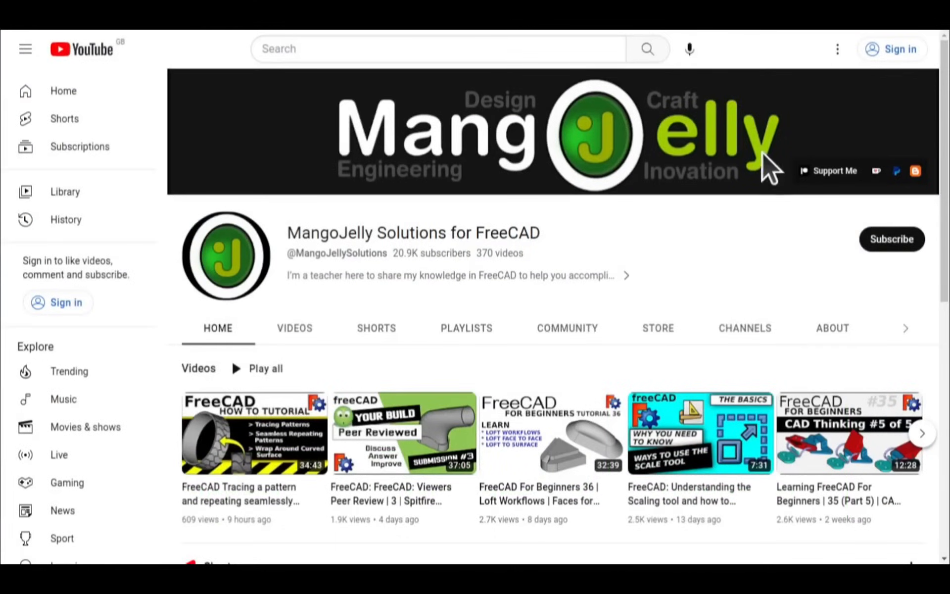
{"action": "mouse_move", "coordinate": [832, 336]}
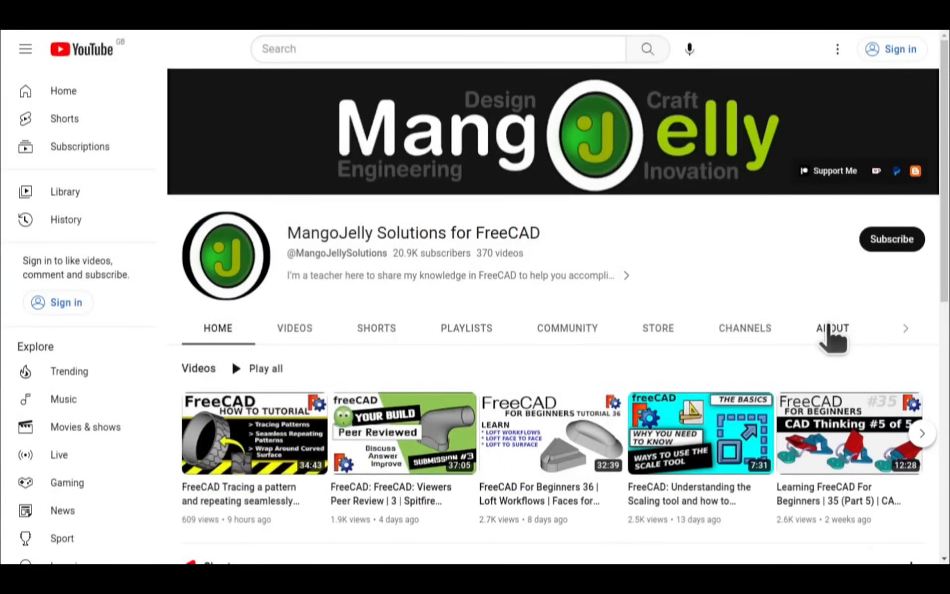
Show the MangoJelly Solutions channel's About page with its donation and support links.
{"action": "left_click", "coordinate": [832, 327]}
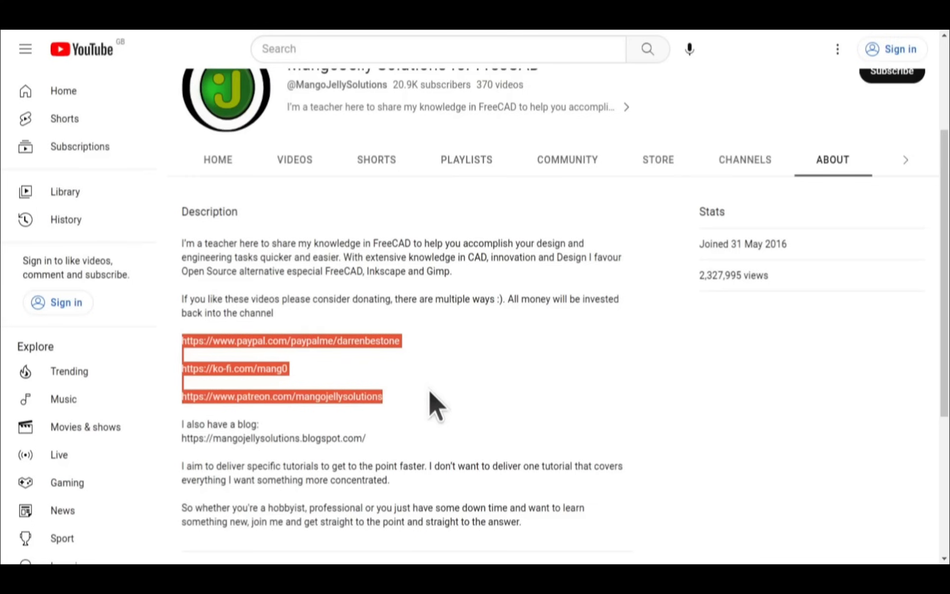
{"action": "left_click", "coordinate": [434, 400]}
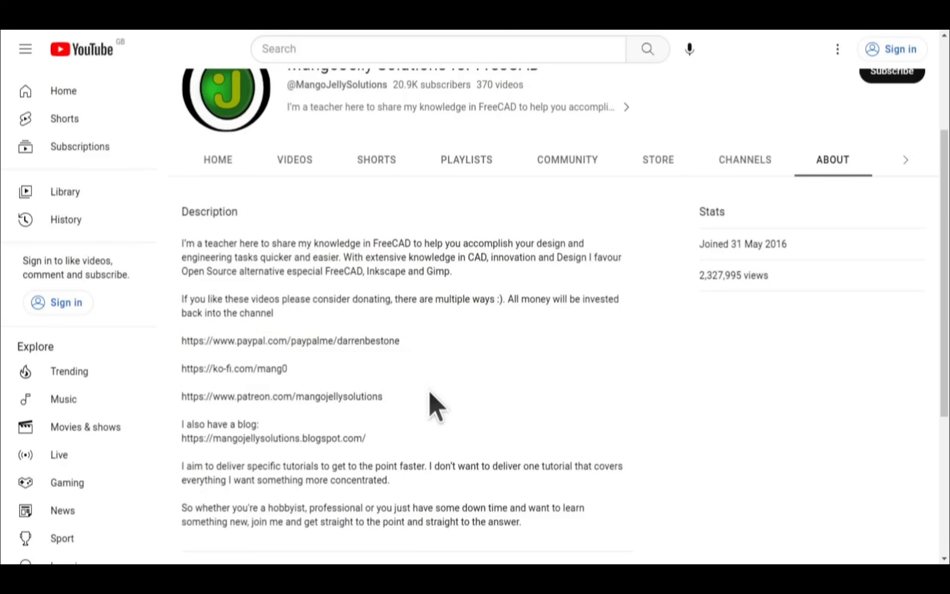